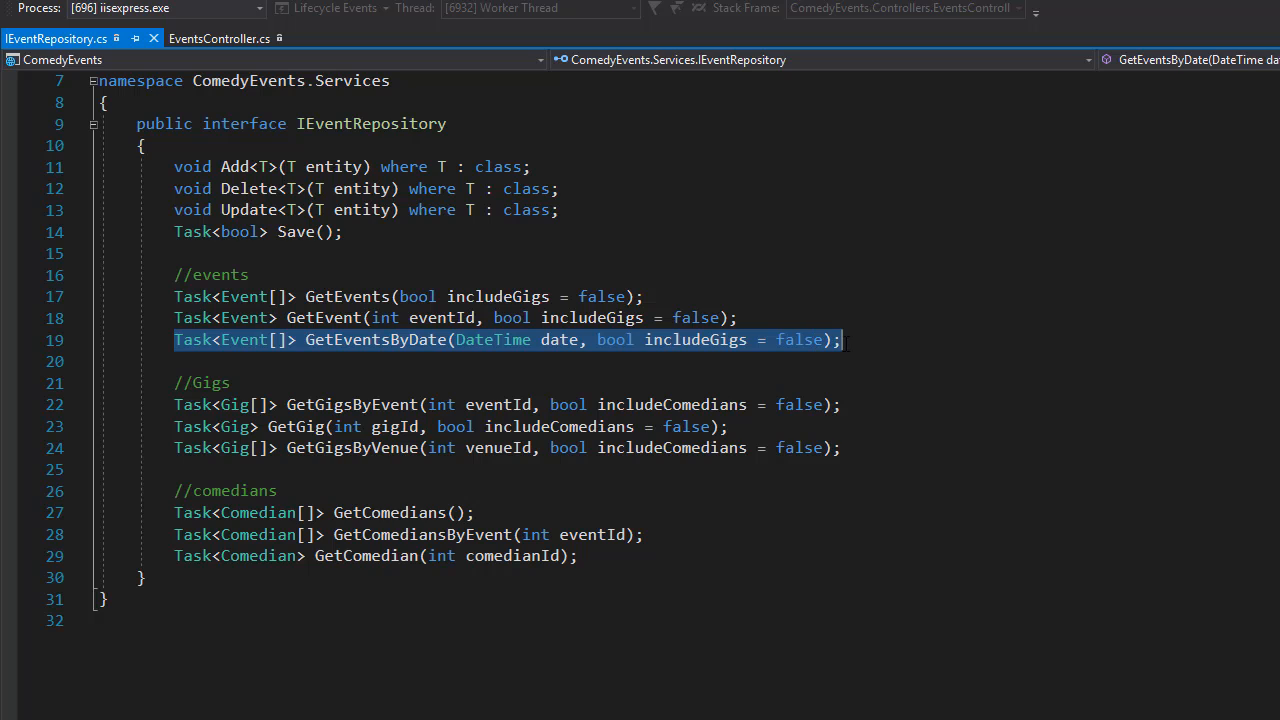
{"action": "mouse_move", "coordinate": [578, 339]}
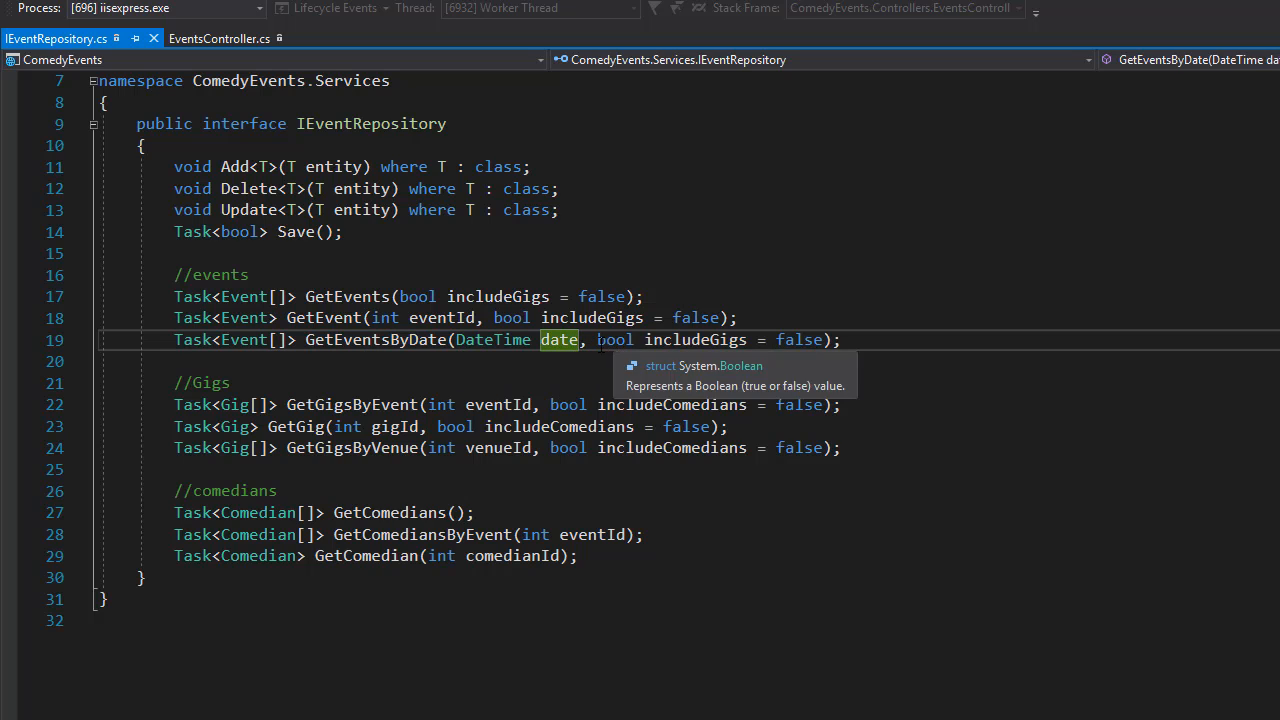
Step: Duplicate the Get(eventId, includeGigs) action in EventsController.cs directly below the original
{"action": "left_click_drag", "start_coordinate": [597, 339], "coordinate": [828, 339]}
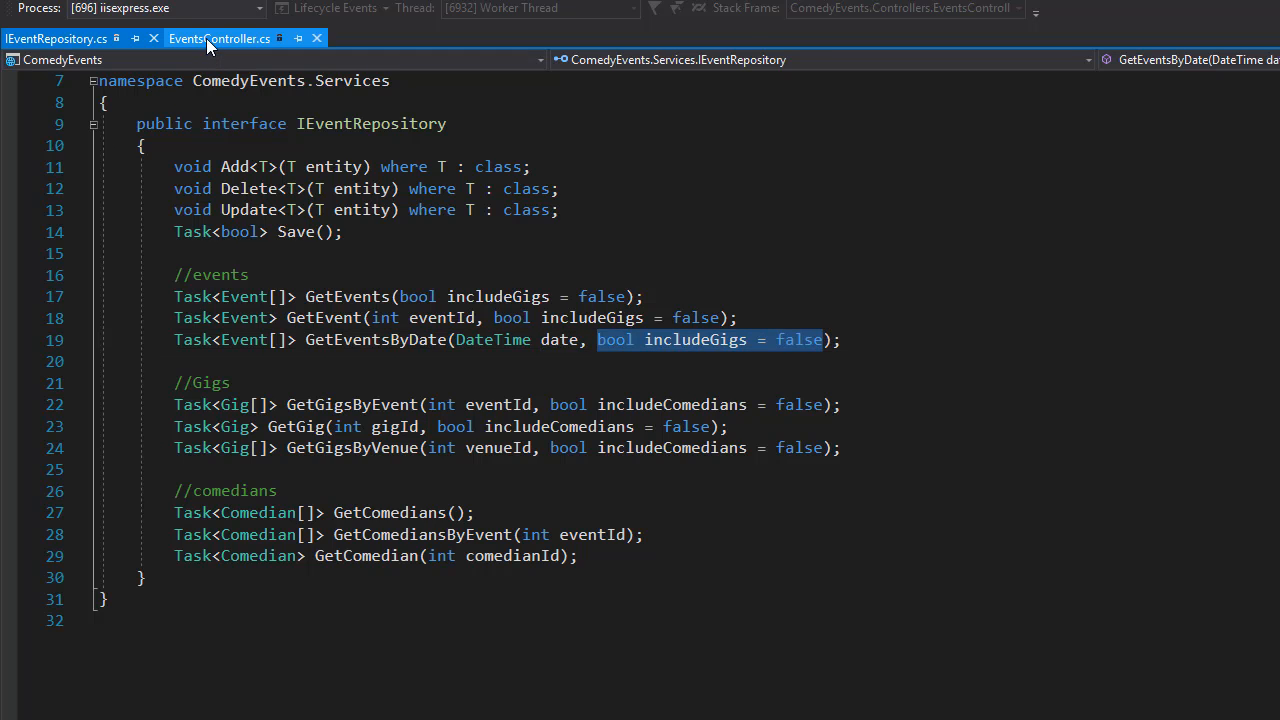
{"action": "left_click", "coordinate": [220, 37]}
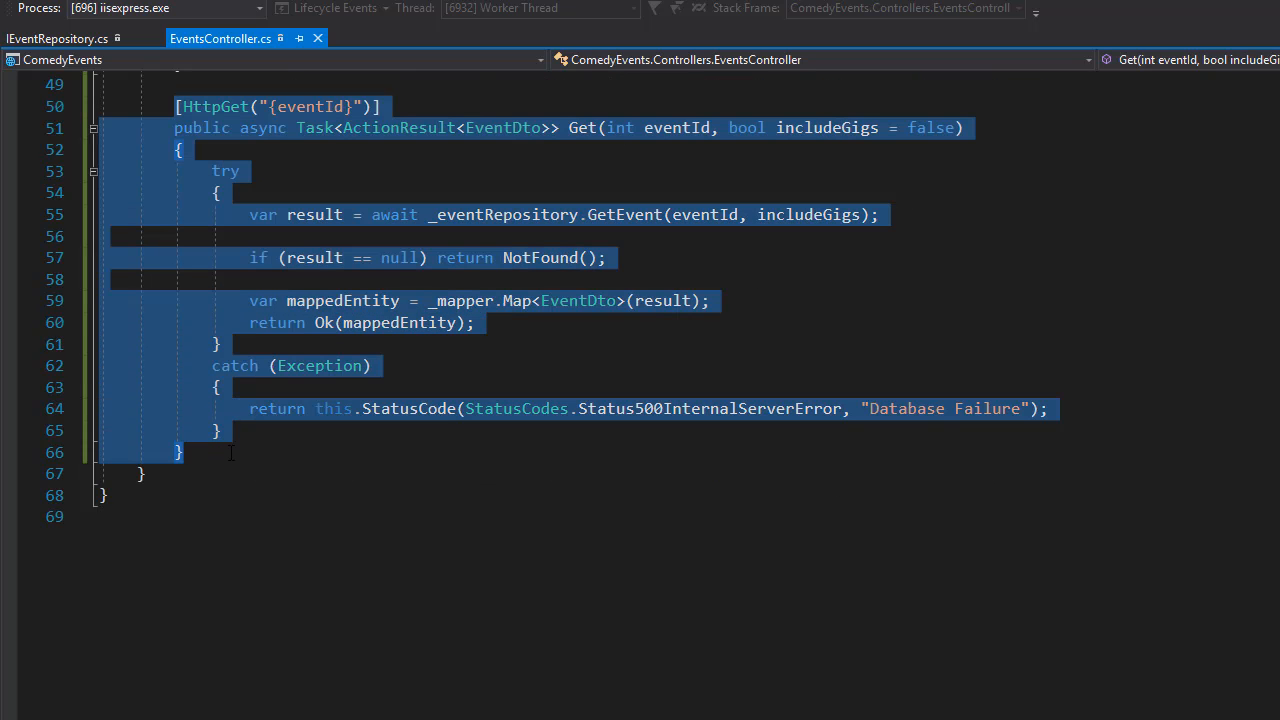
{"action": "left_click", "coordinate": [230, 452]}
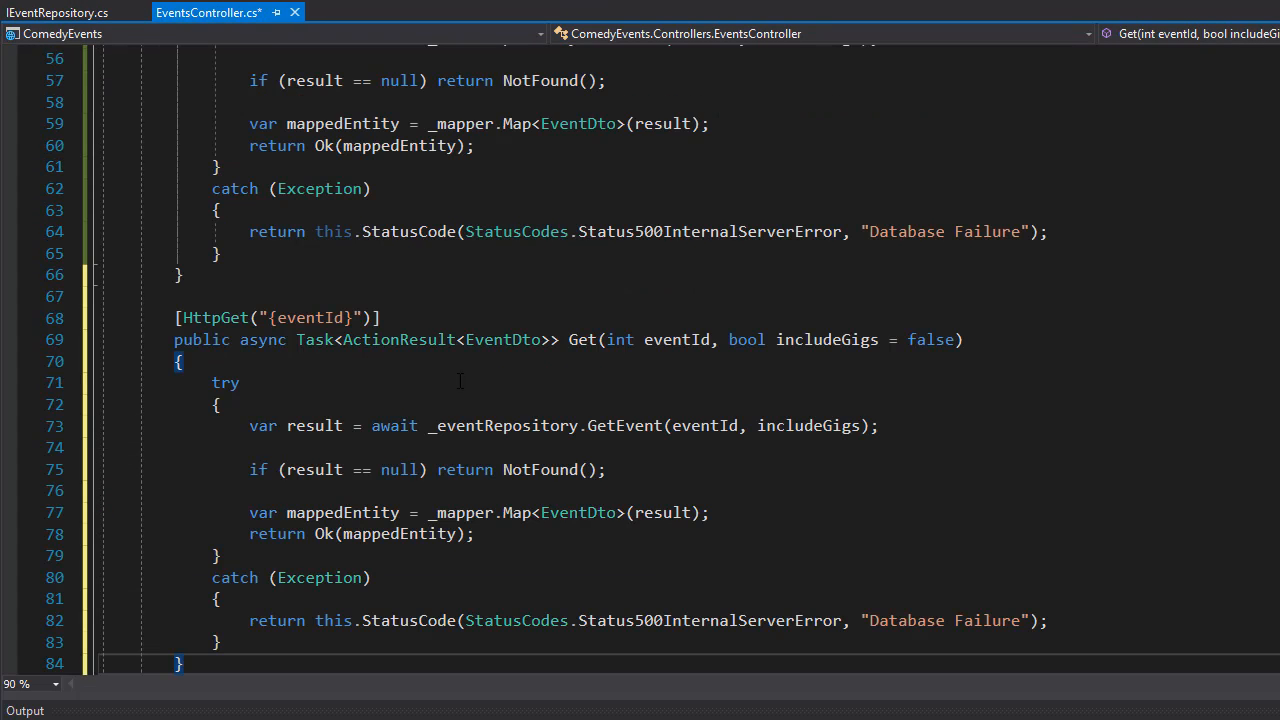
{"action": "scroll", "scroll_direction": "down", "scroll_amount": 3}
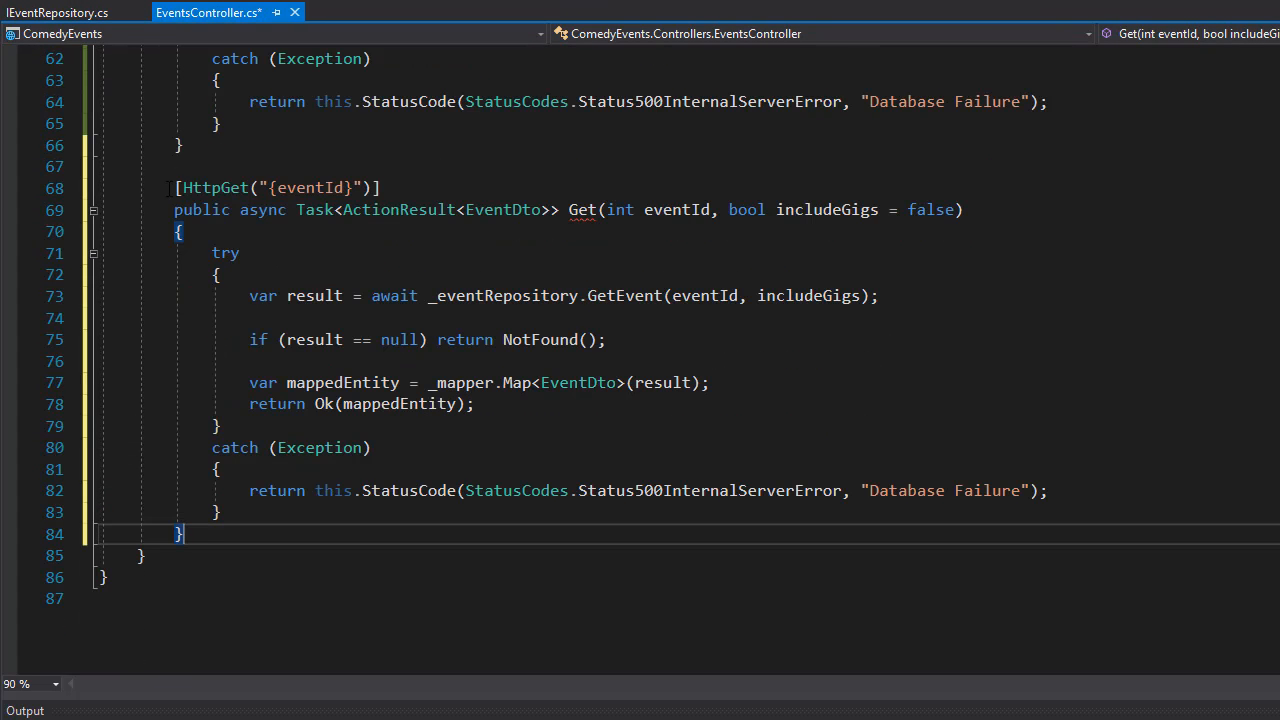
{"action": "left_click_drag", "start_coordinate": [178, 188], "coordinate": [368, 188]}
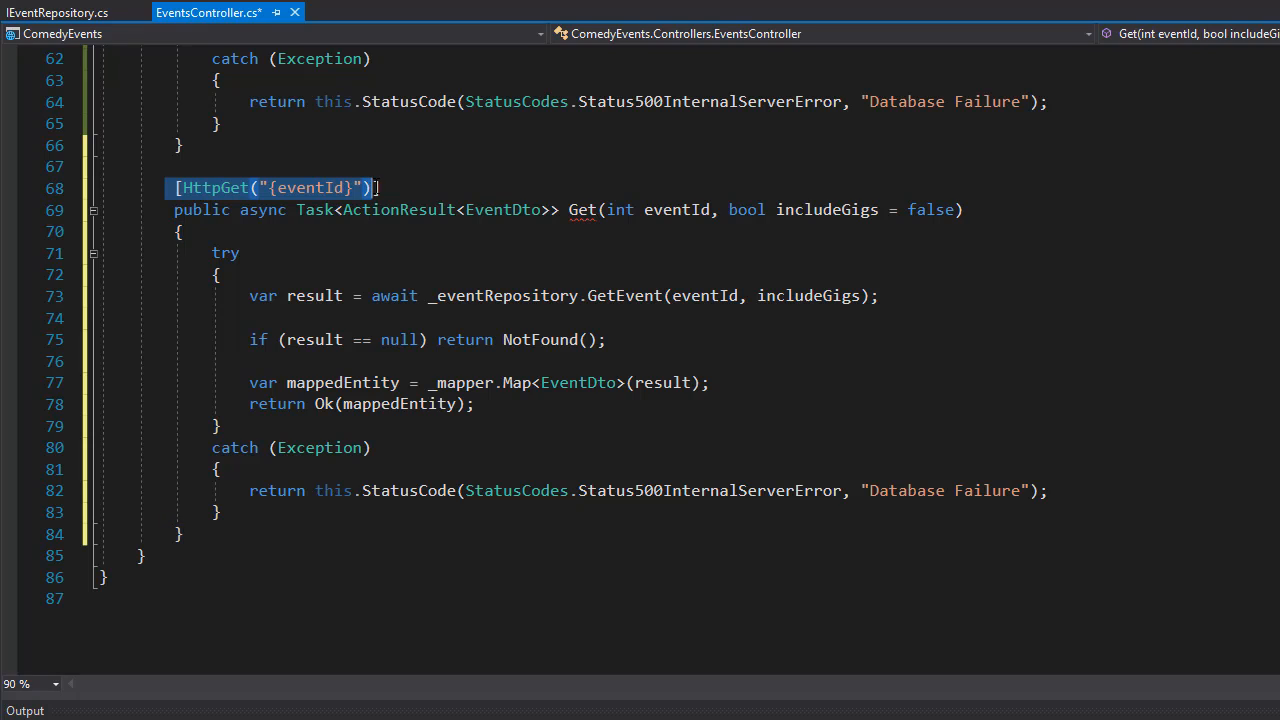
{"action": "mouse_move", "coordinate": [739, 261]}
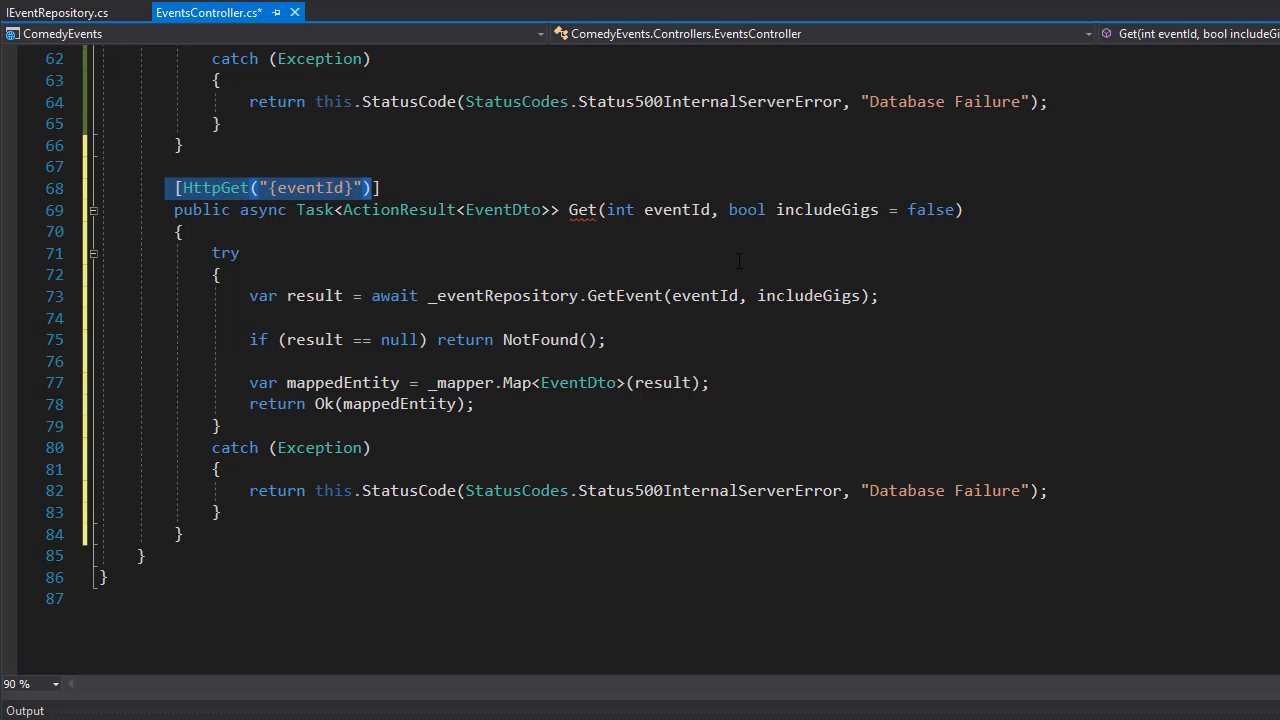
Step: Change the copy to SearchByDate on route {search}, returning EventDto[] with a DateTime date parameter
{"action": "double_click", "coordinate": [311, 188]}
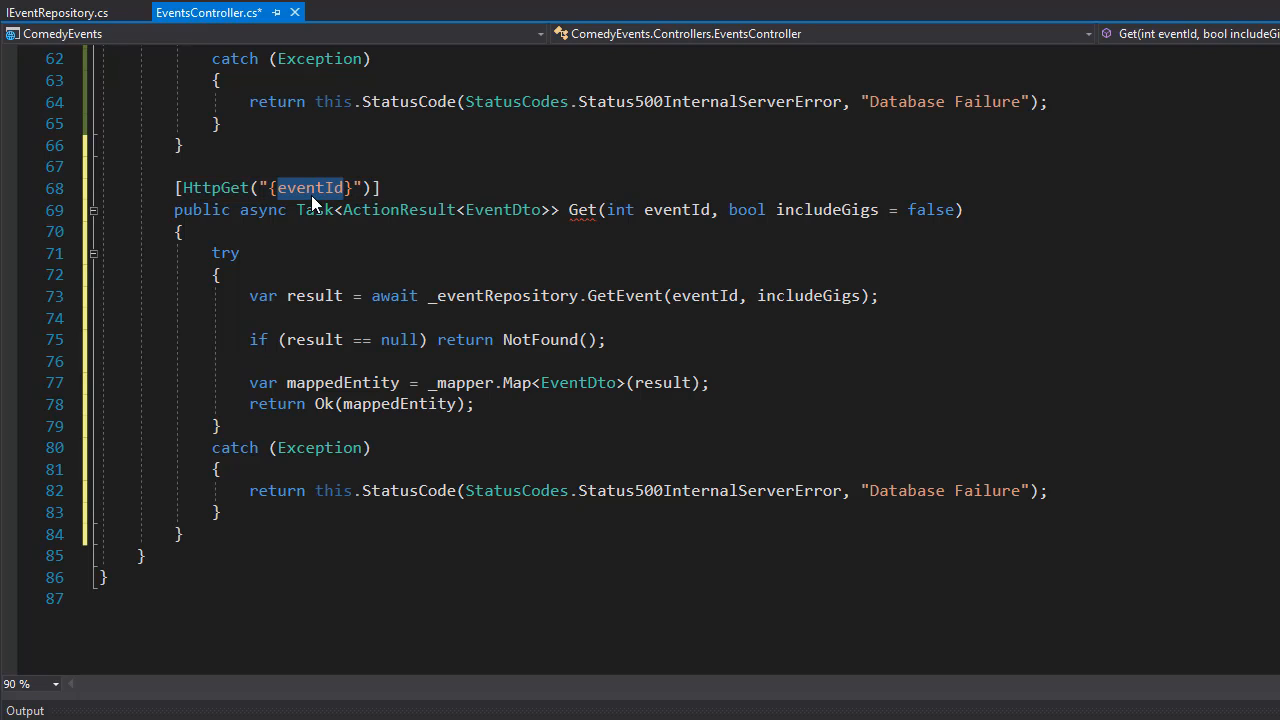
{"action": "type", "text": "search"}
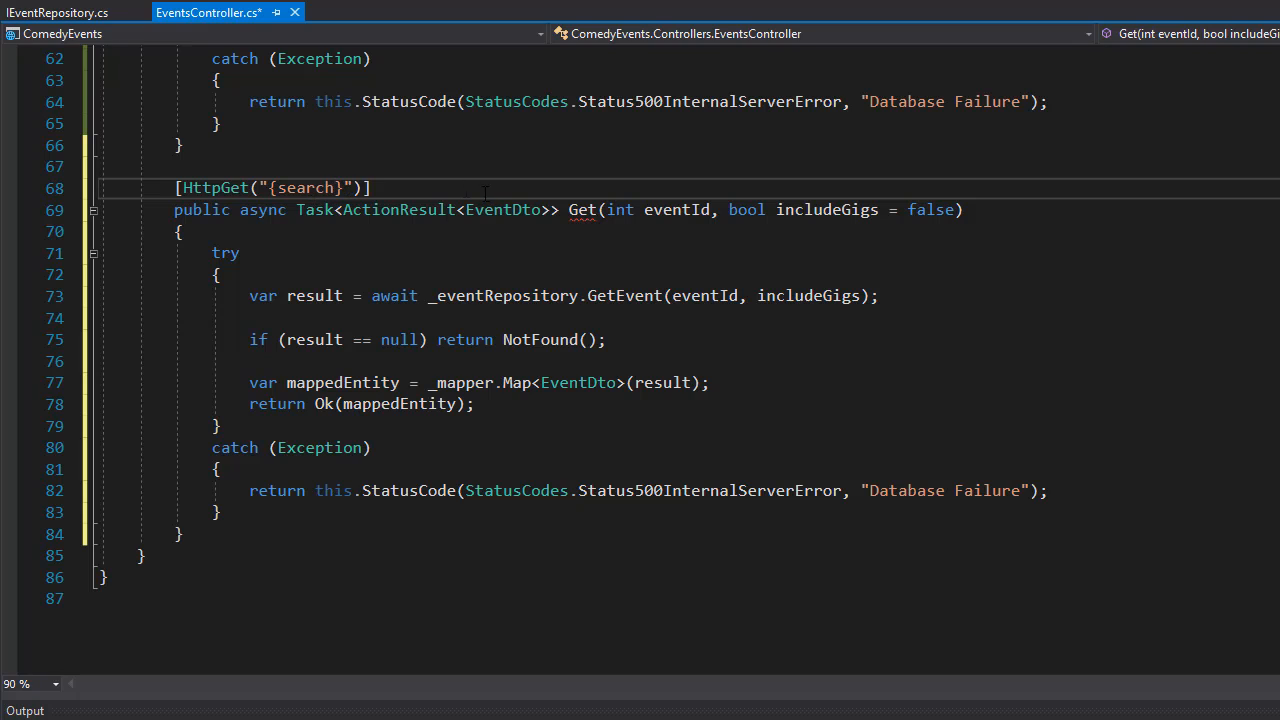
{"action": "mouse_move", "coordinate": [678, 209]}
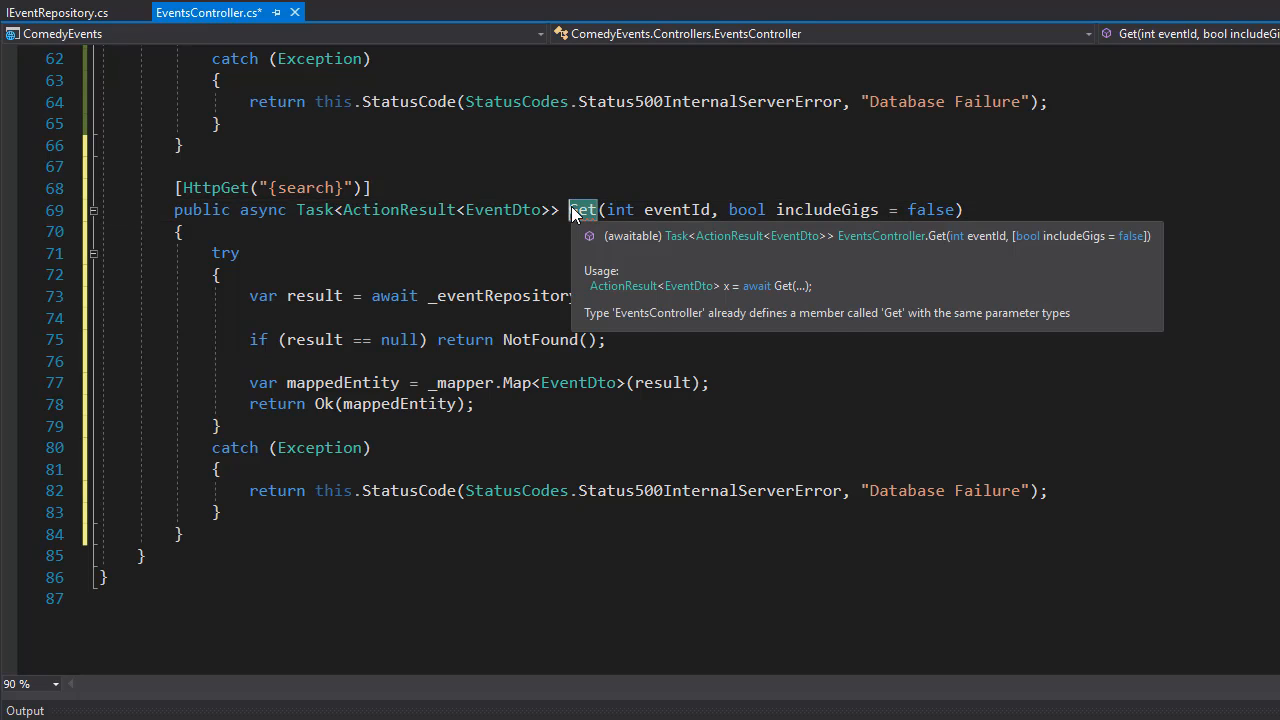
{"action": "type", "text": "SearchByDate"}
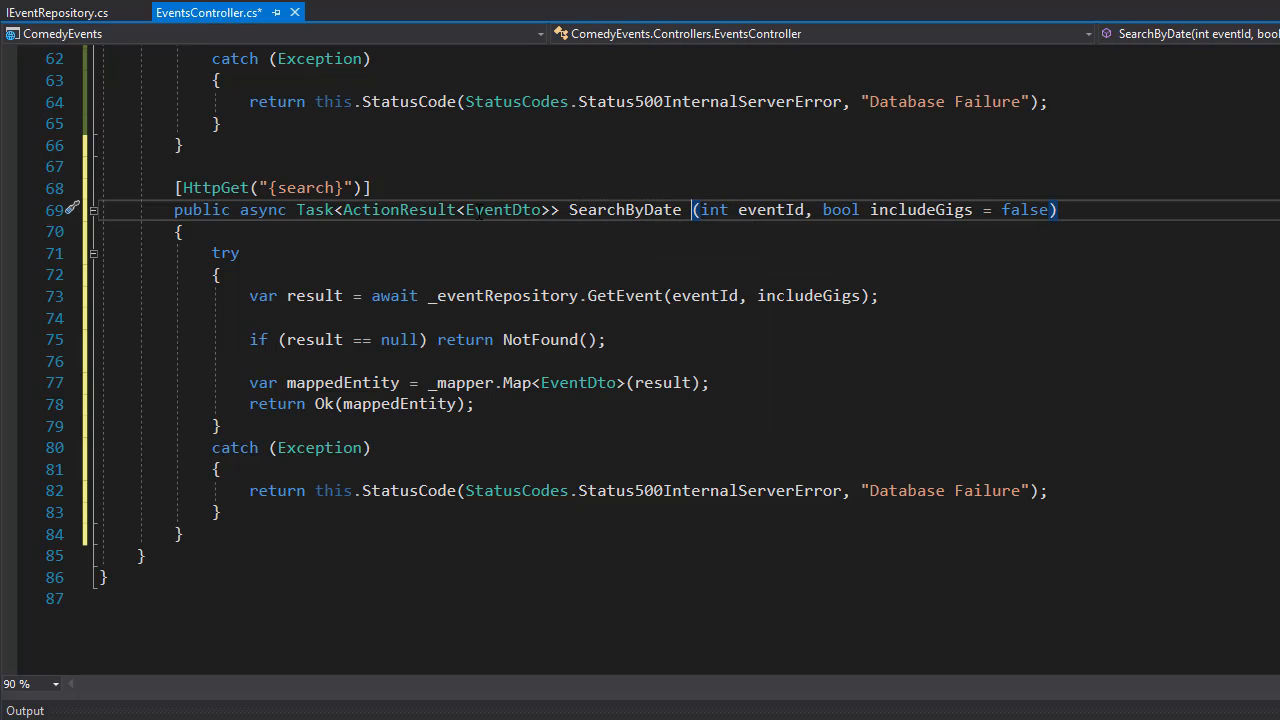
{"action": "double_click", "coordinate": [504, 209]}
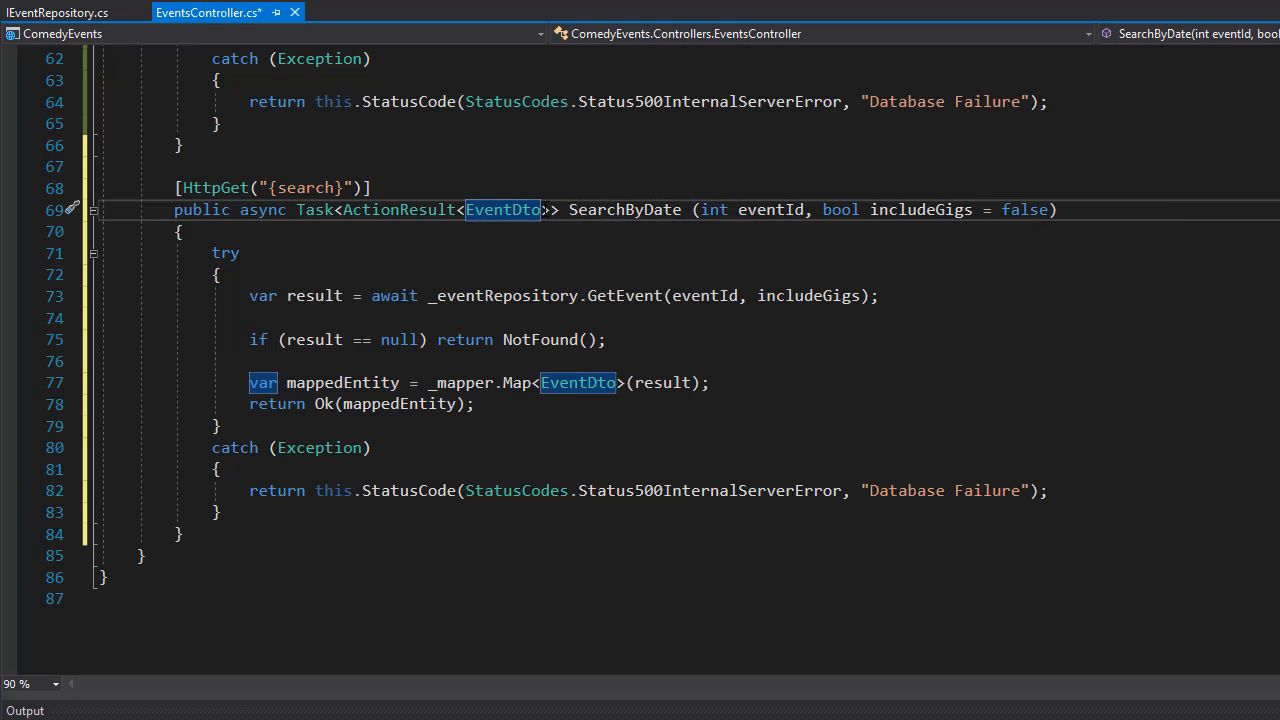
{"action": "type", "text": "[]"}
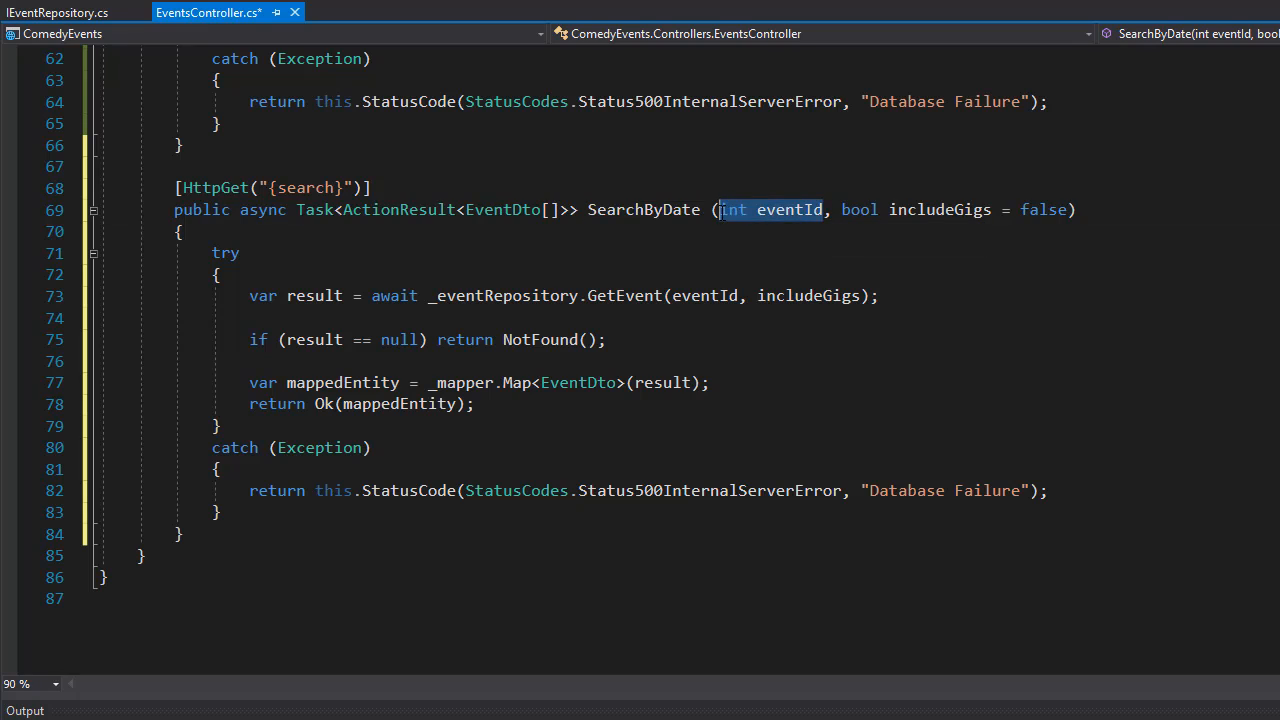
{"action": "type", "text": "DAte"}
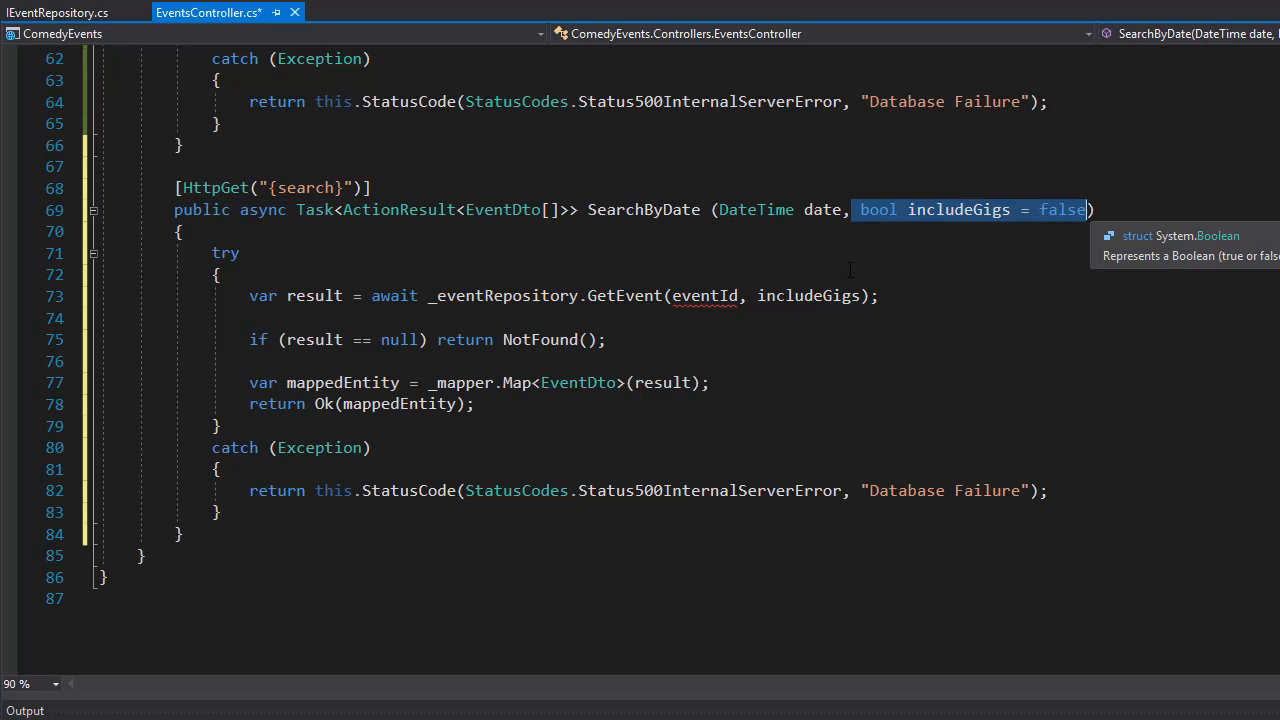
Step: Rename result to results and call GetEventsByDate(date, includeGigs) instead of GetEvent
{"action": "left_click_drag", "start_coordinate": [225, 252], "coordinate": [222, 512]}
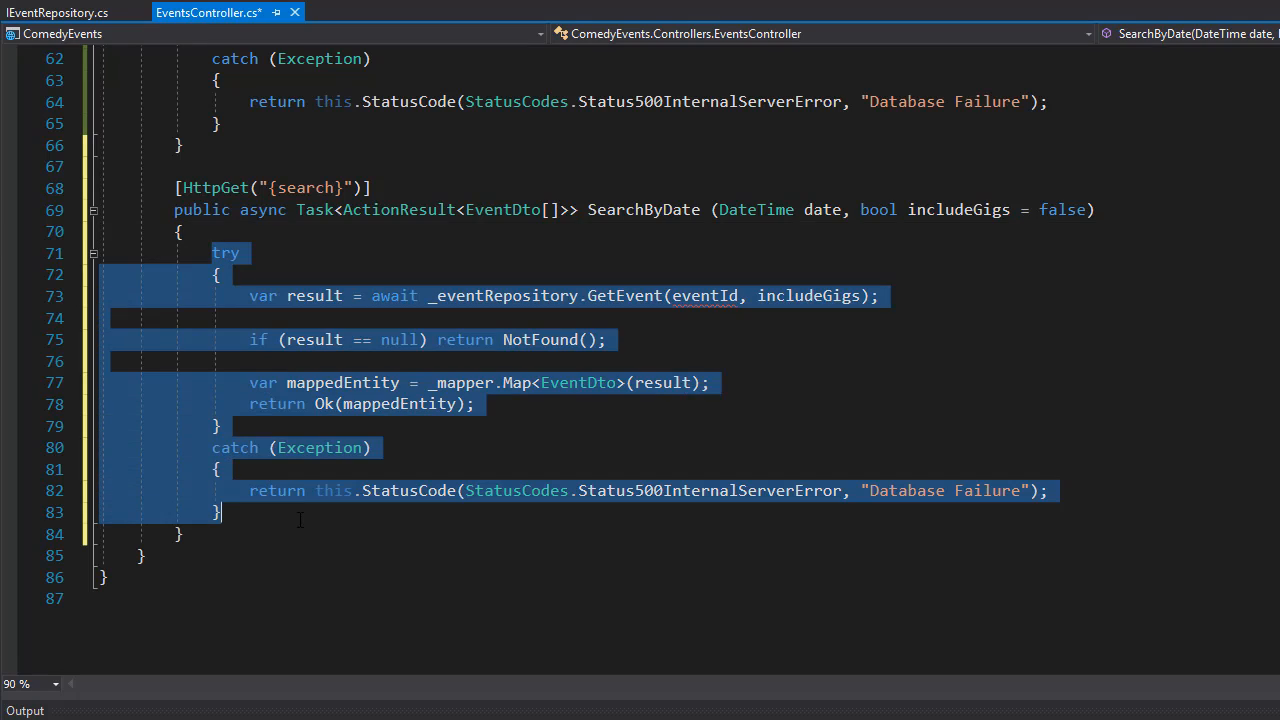
{"action": "mouse_move", "coordinate": [412, 250]}
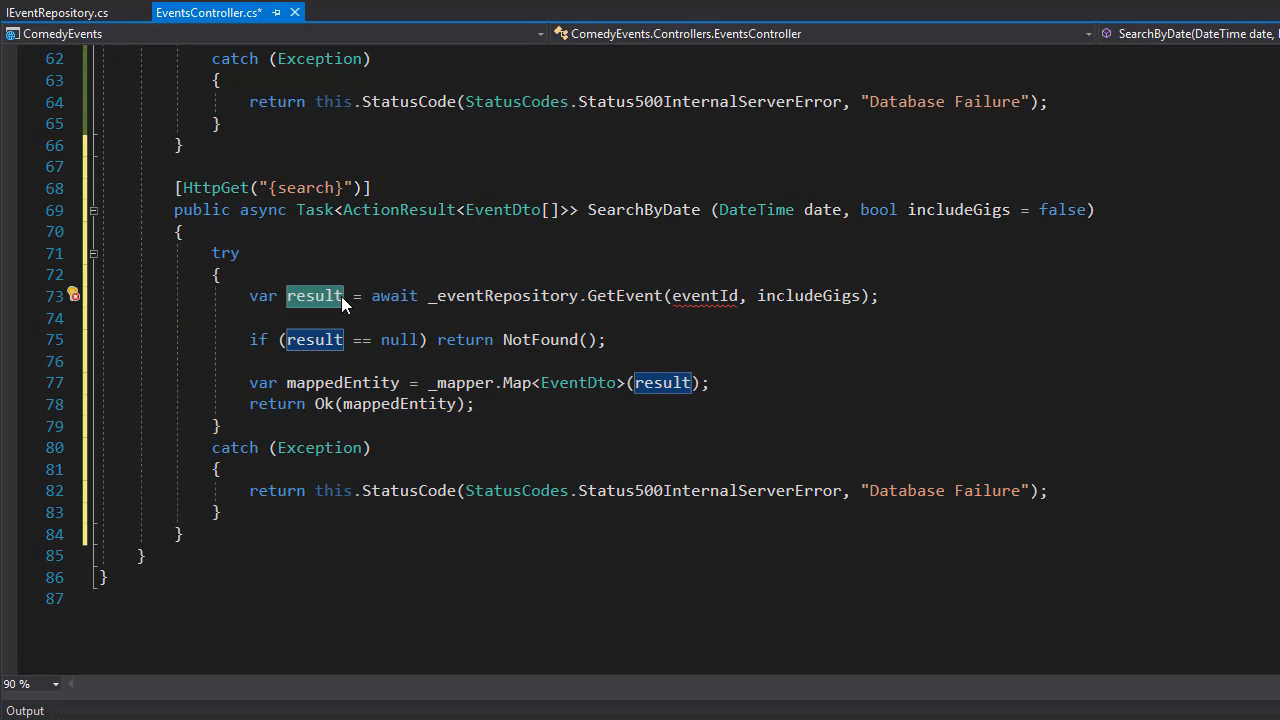
{"action": "type", "text": "s"}
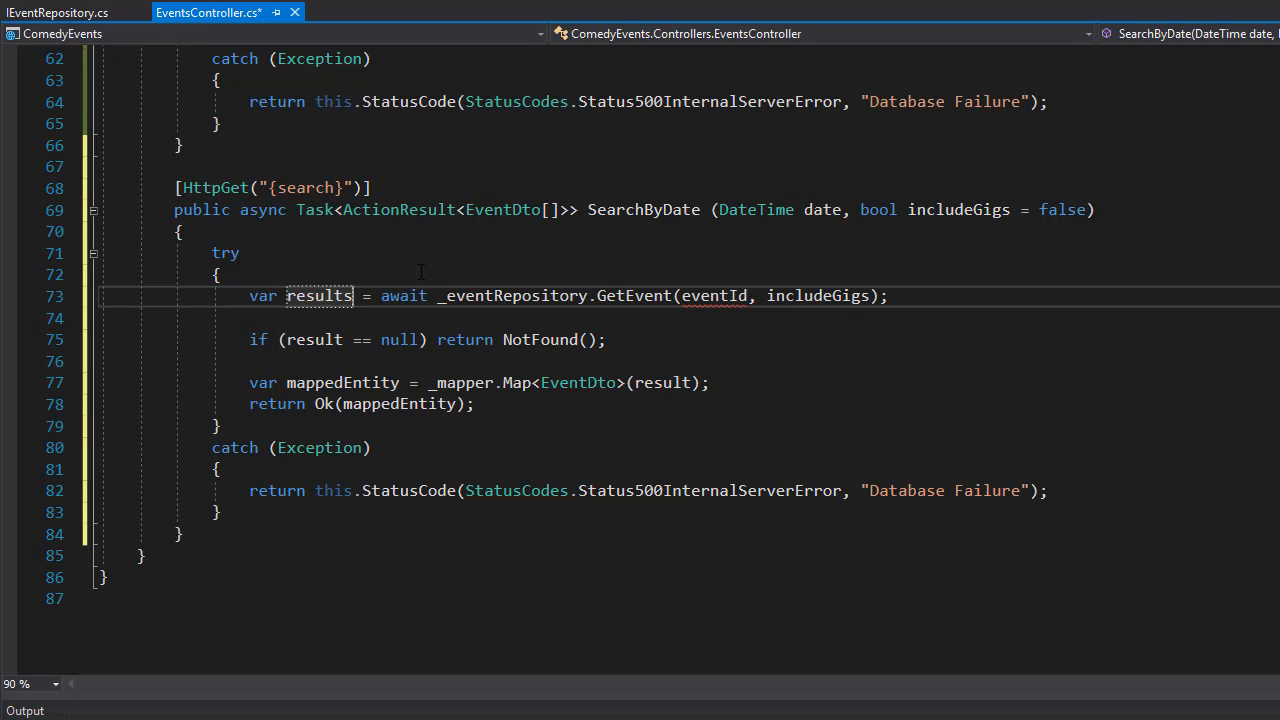
{"action": "double_click", "coordinate": [512, 295]}
{"action": "type", "text": "sByDate"}
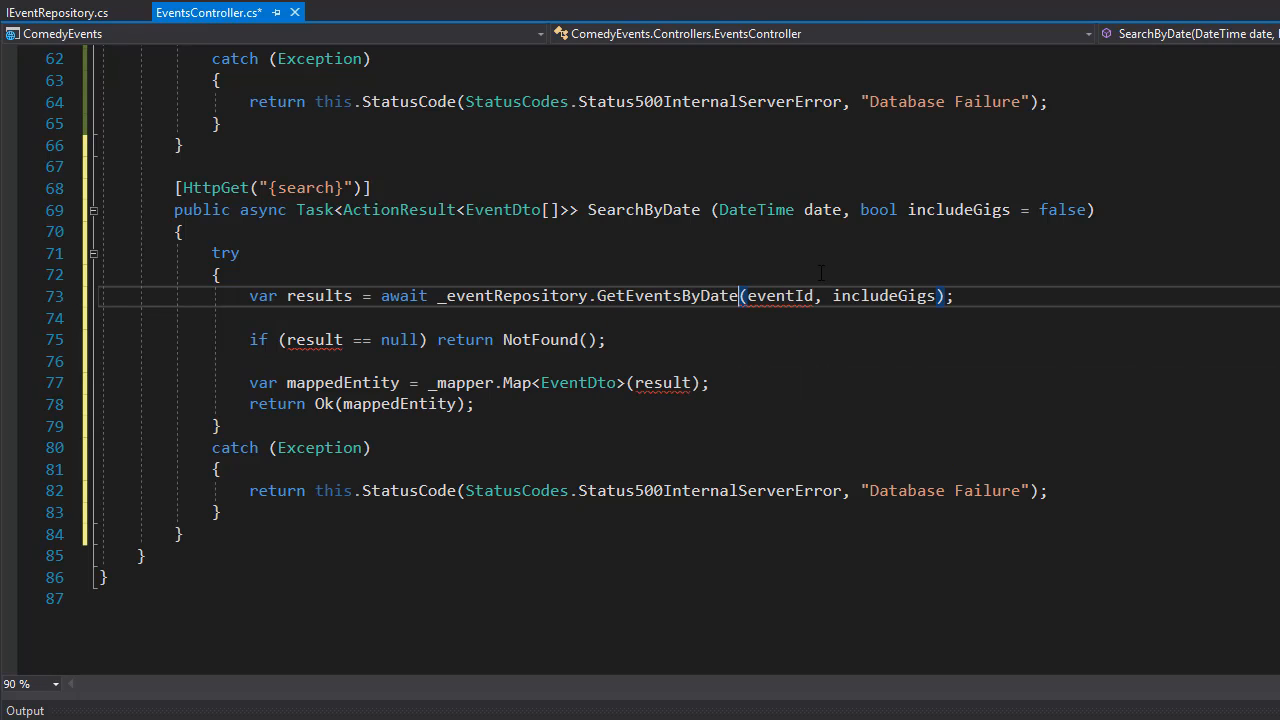
{"action": "type", "text": "dat"}
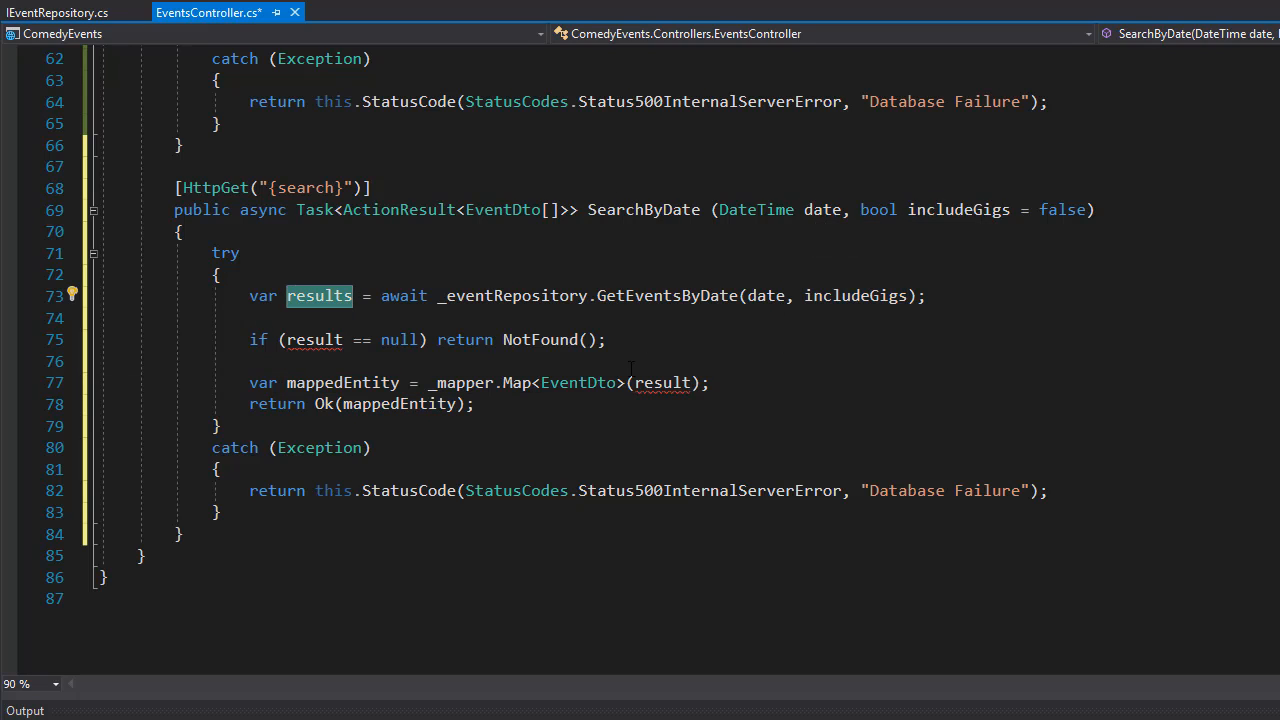
{"action": "mouse_move", "coordinate": [313, 340]}
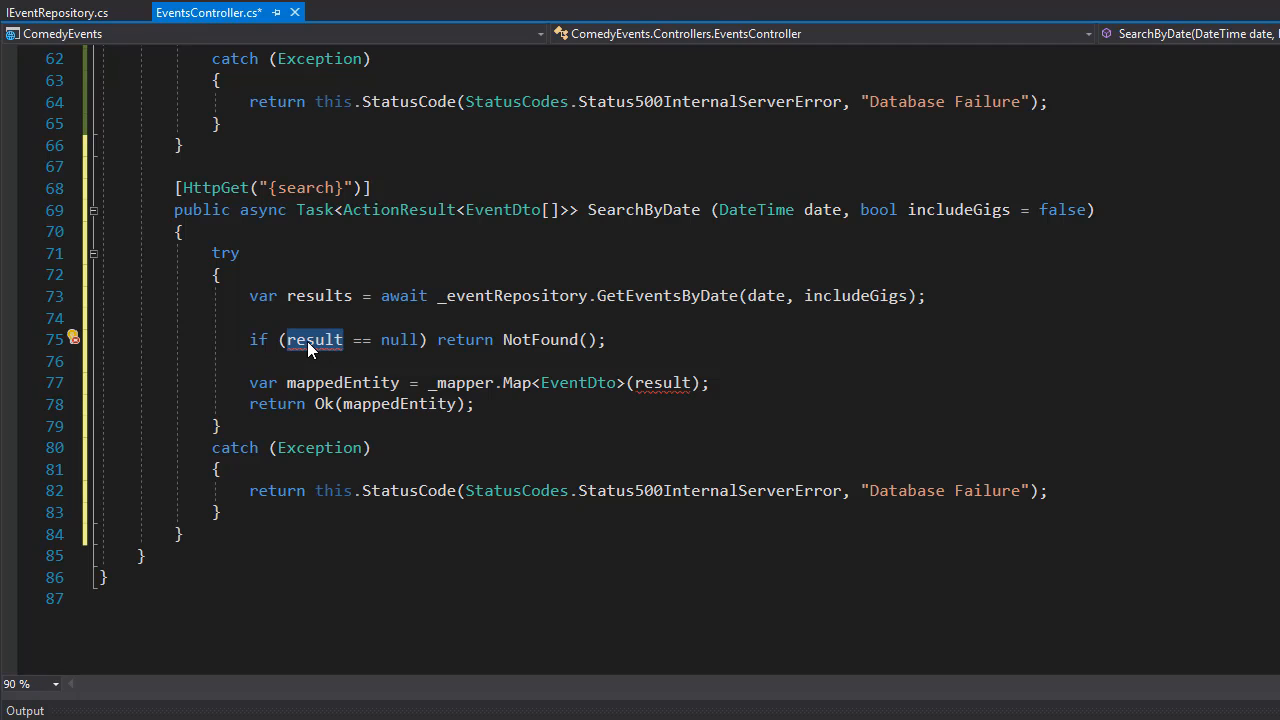
Step: Return NotFound when !results.Any(), map results to EventDto[], and return Ok(mappedEntities)
{"action": "type", "text": "!"}
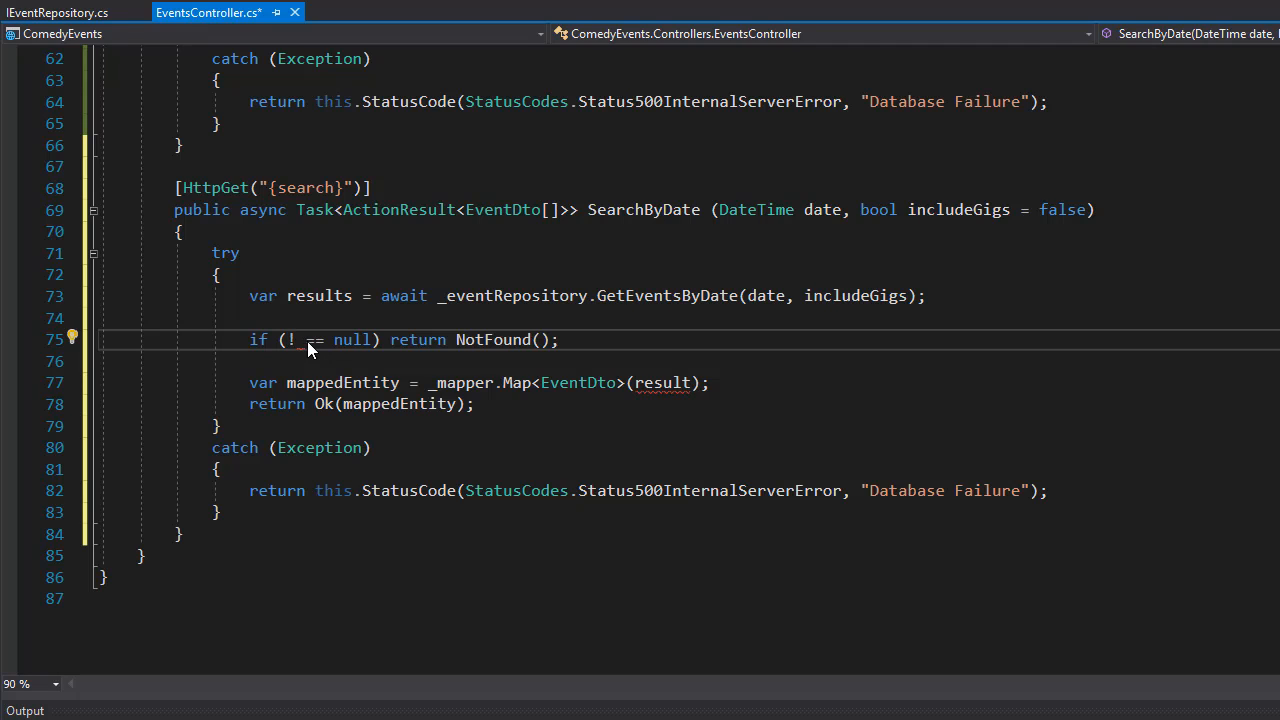
{"action": "type", "text": "results."}
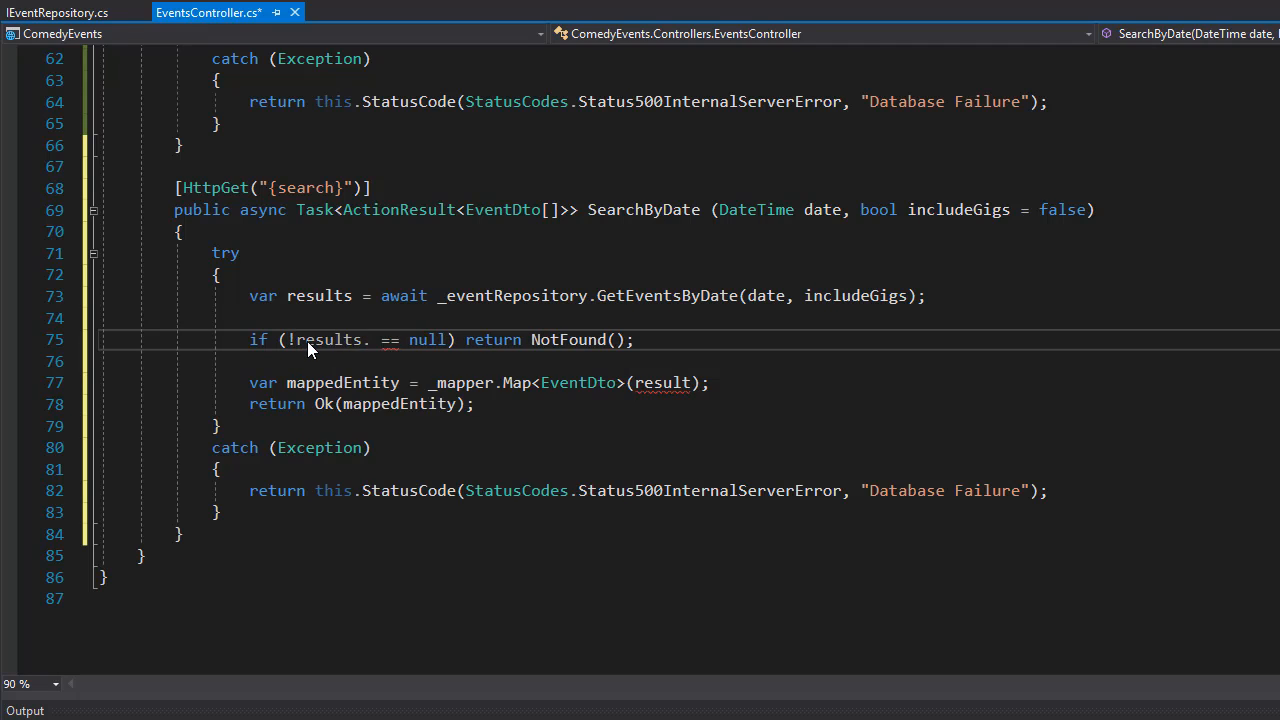
{"action": "type", "text": "Any()"}
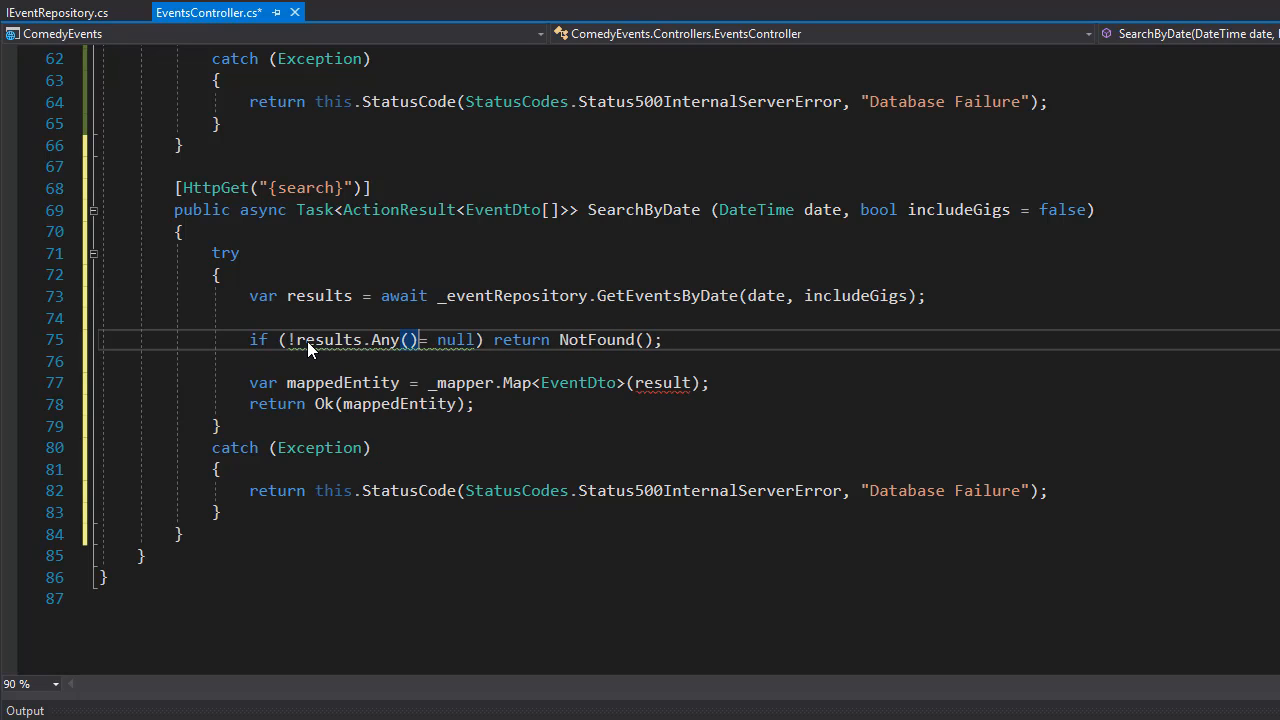
{"action": "key", "text": "Delete"}
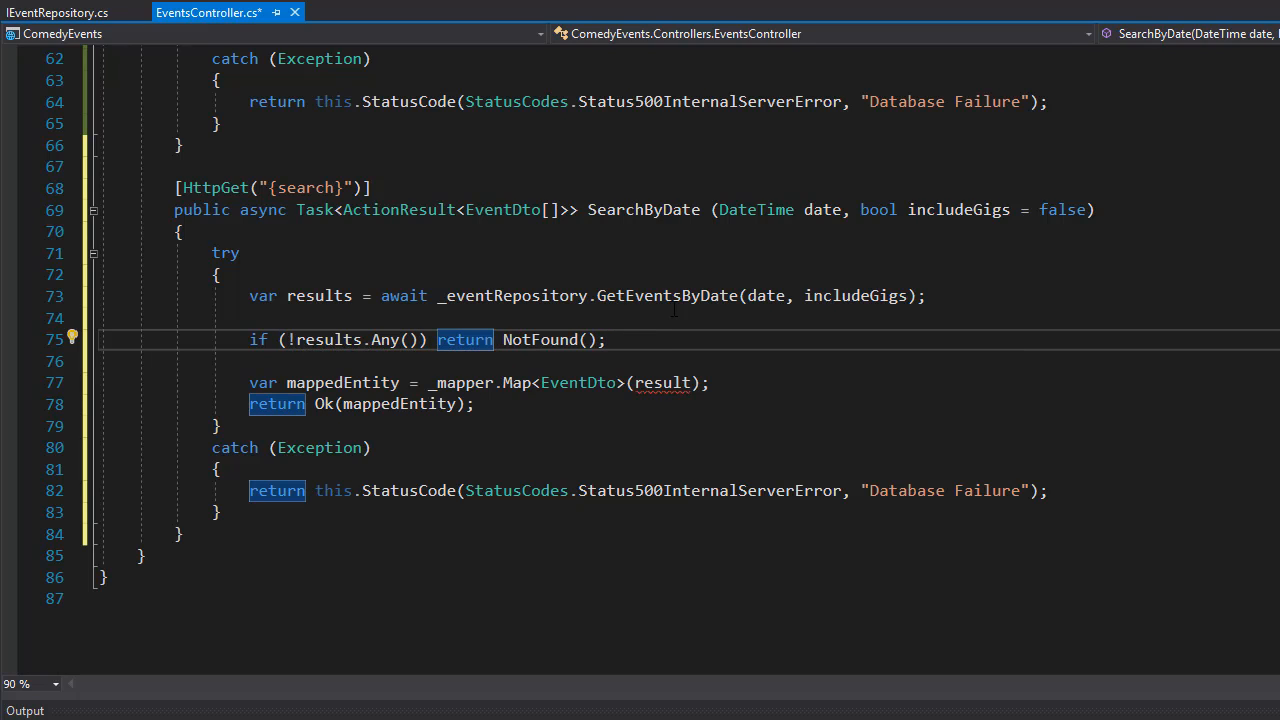
{"action": "mouse_move", "coordinate": [855, 295]}
{"action": "type", "text": "ies"}
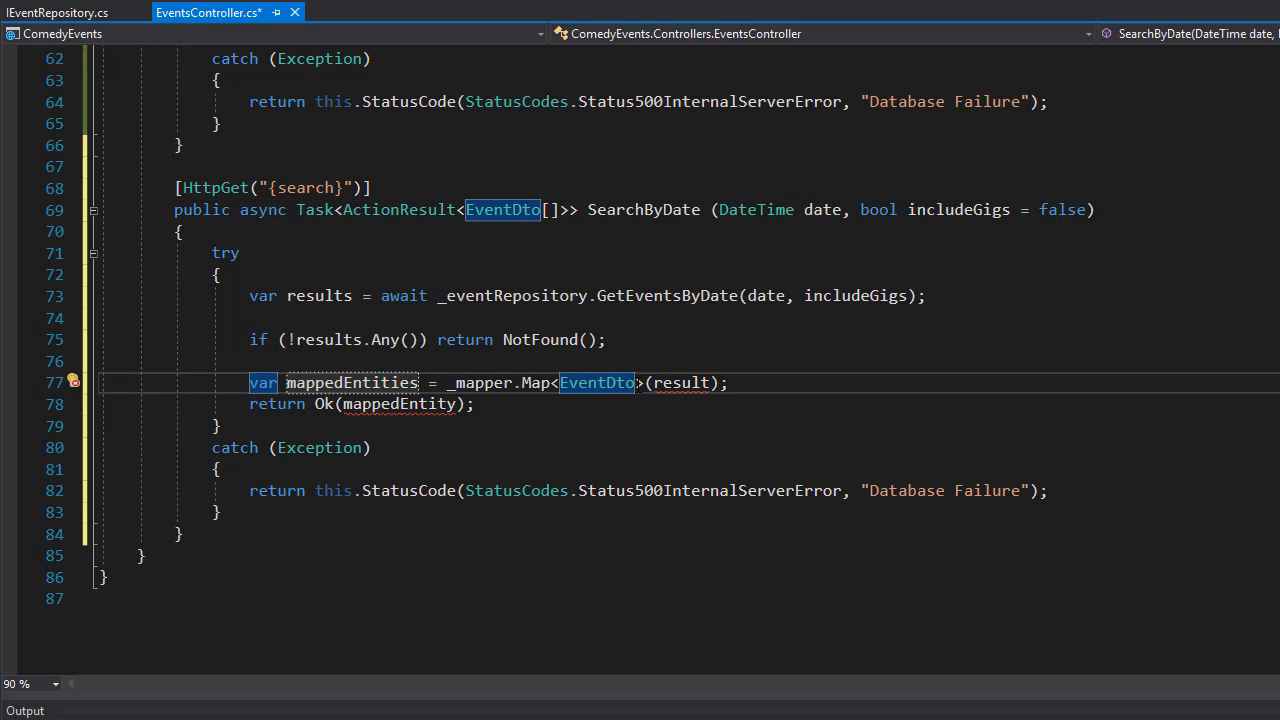
{"action": "type", "text": "[]"}
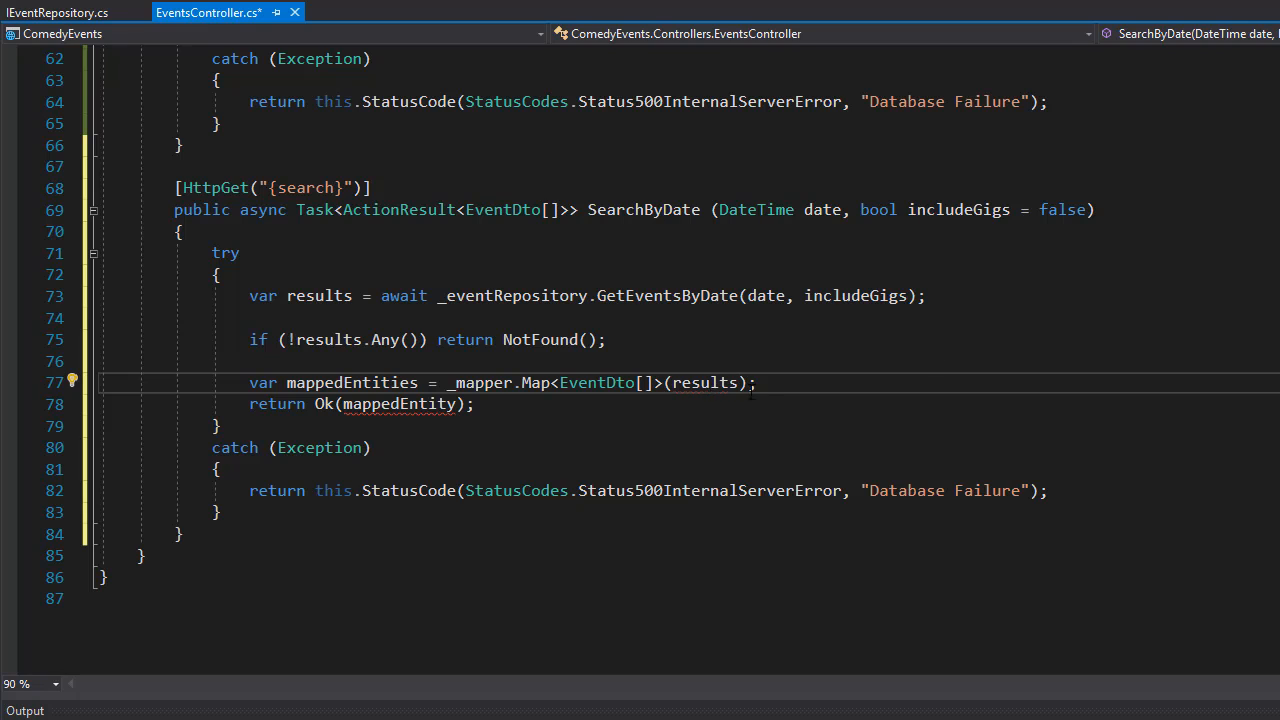
{"action": "double_click", "coordinate": [351, 382]}
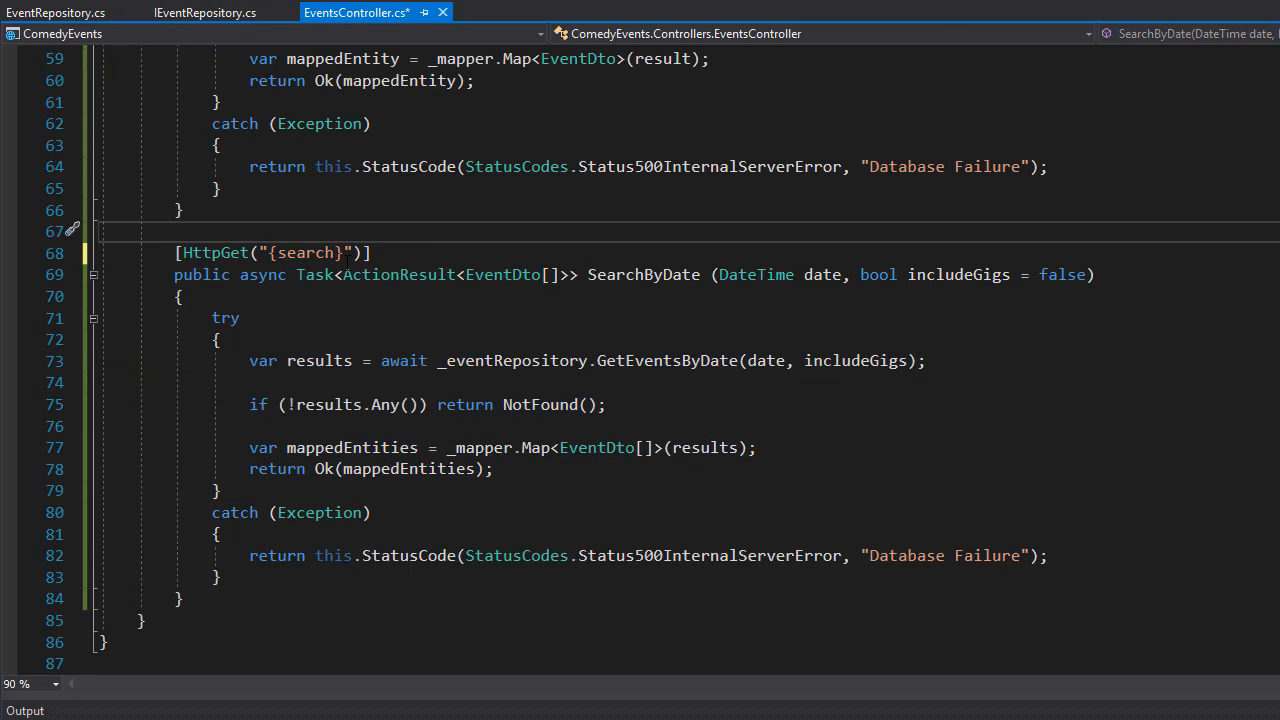
Step: Remove the braces so SearchByDate's route reads [HttpGet("search")]
{"action": "double_click", "coordinate": [307, 252]}
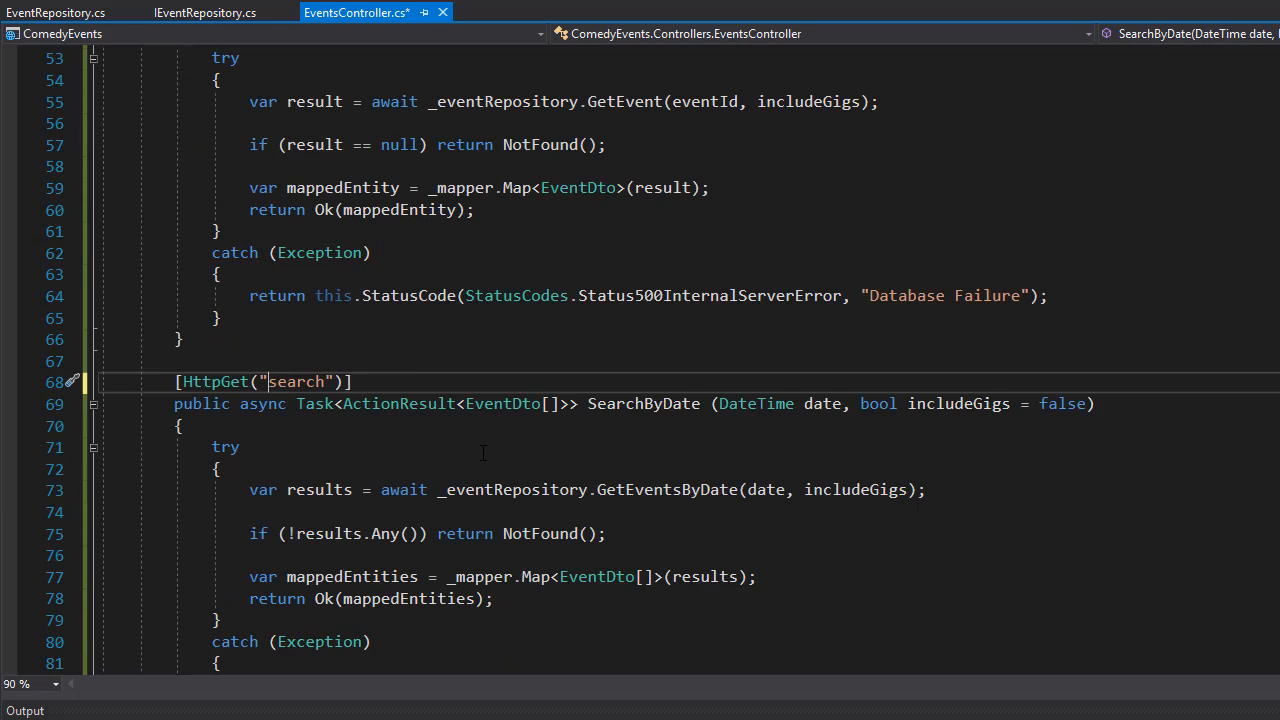
{"action": "scroll", "scroll_direction": "down", "scroll_amount": 3}
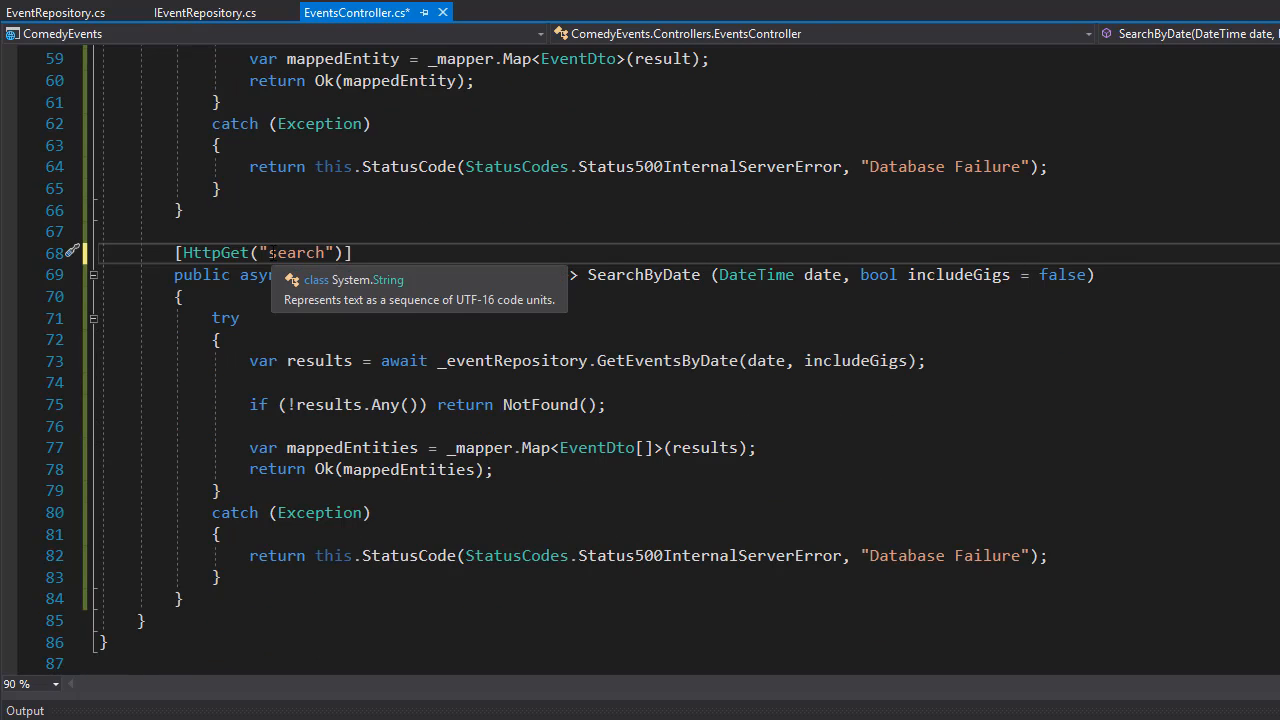
{"action": "double_click", "coordinate": [295, 252]}
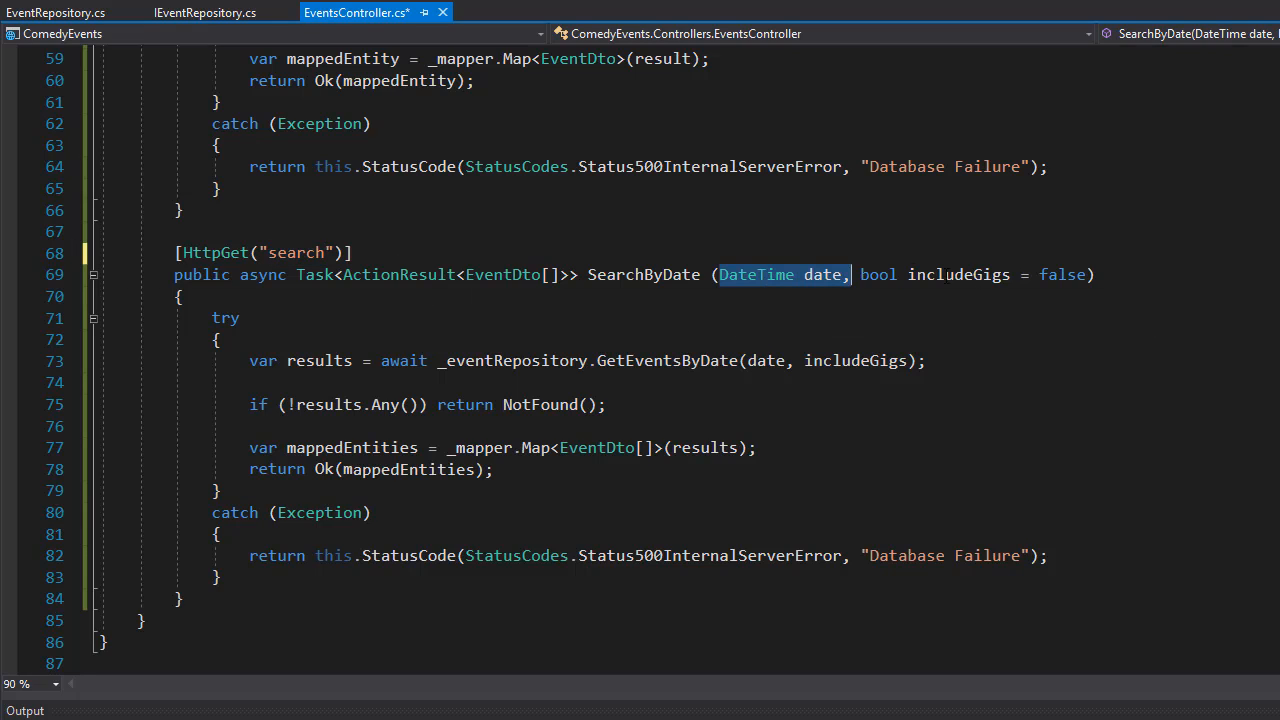
{"action": "left_click_drag", "start_coordinate": [851, 274], "coordinate": [1085, 274]}
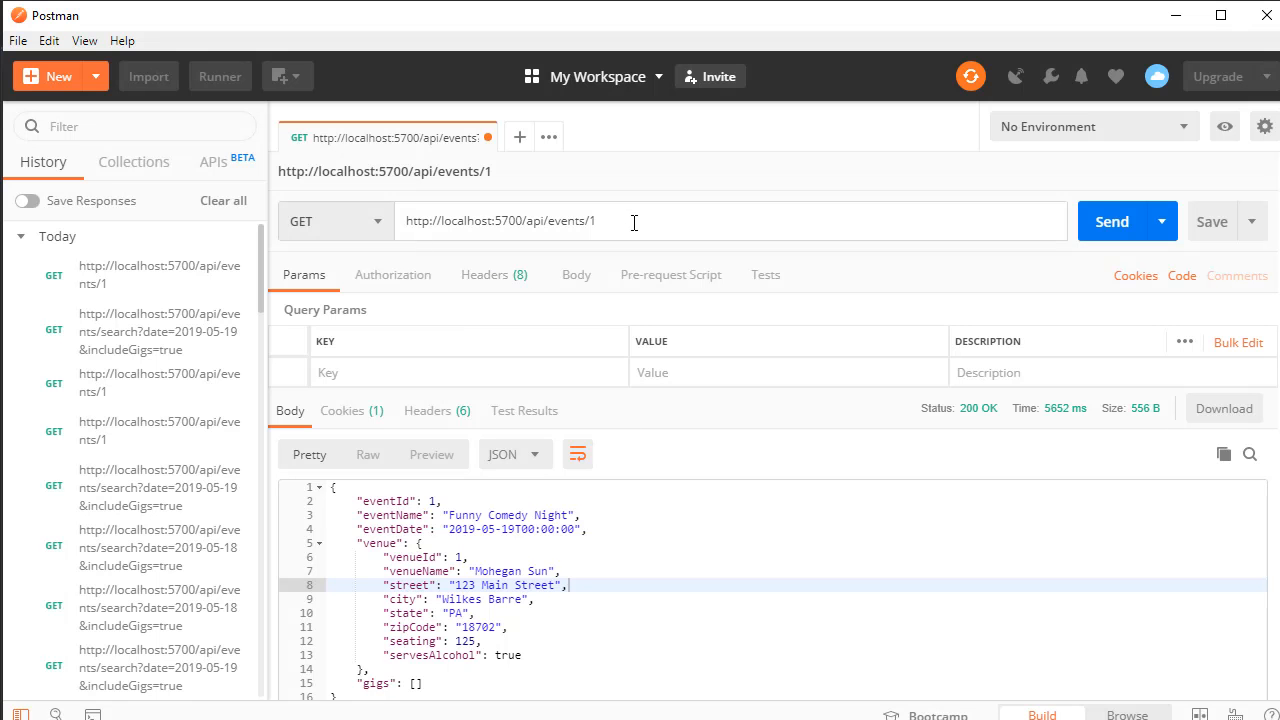
Step: Send GET api/events/search?date=2019-05-19 and get 200 OK with Funny Comedy Night
{"action": "key", "text": "Backspace"}
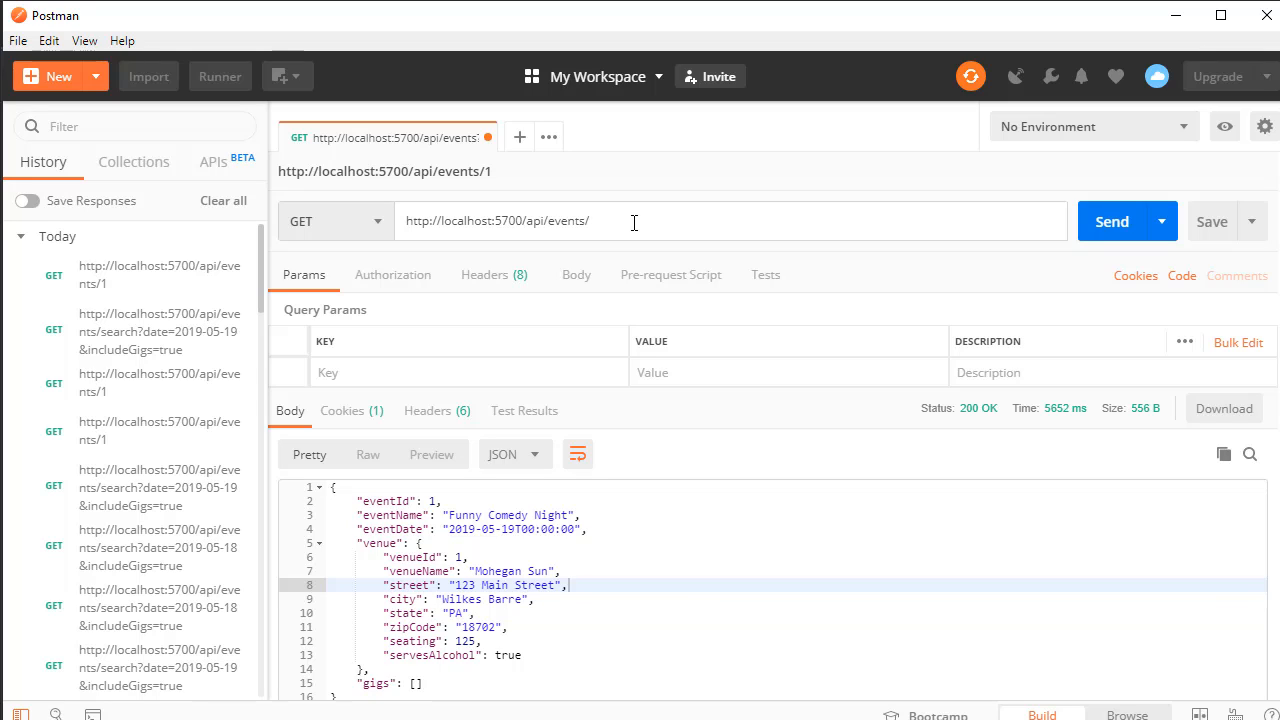
{"action": "type", "text": "search"}
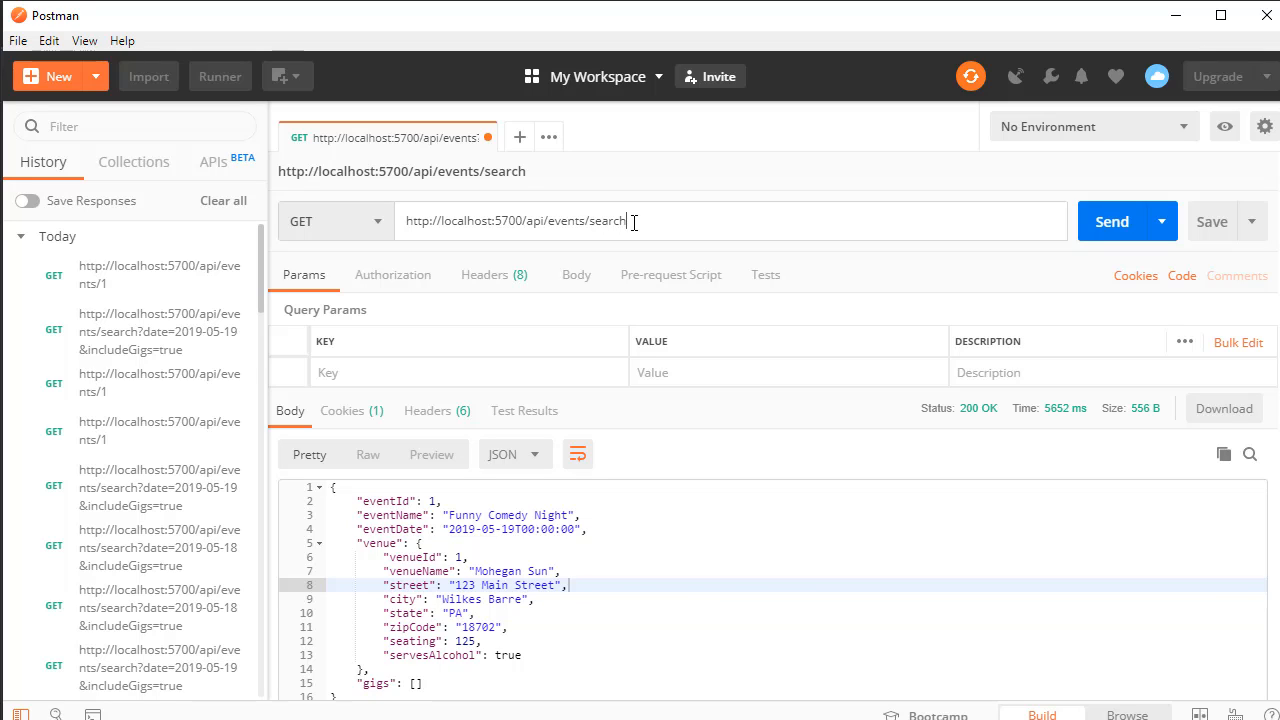
{"action": "type", "text": "?"}
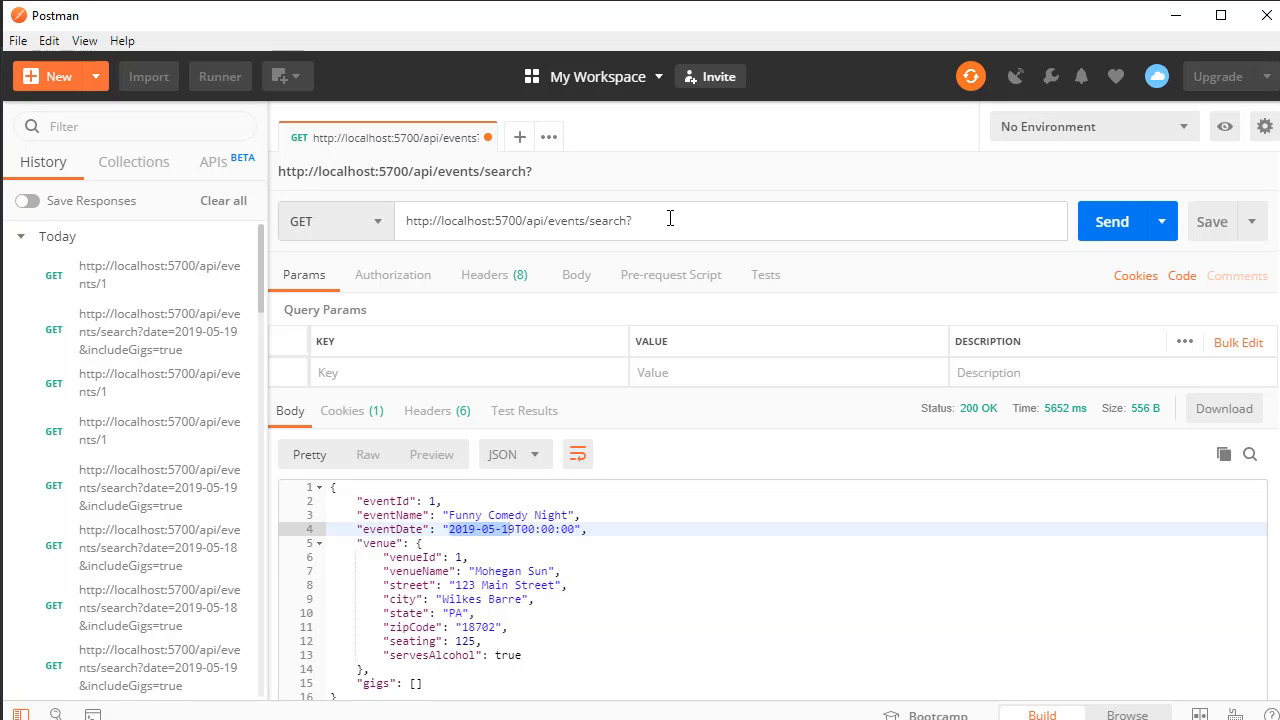
{"action": "type", "text": "date"}
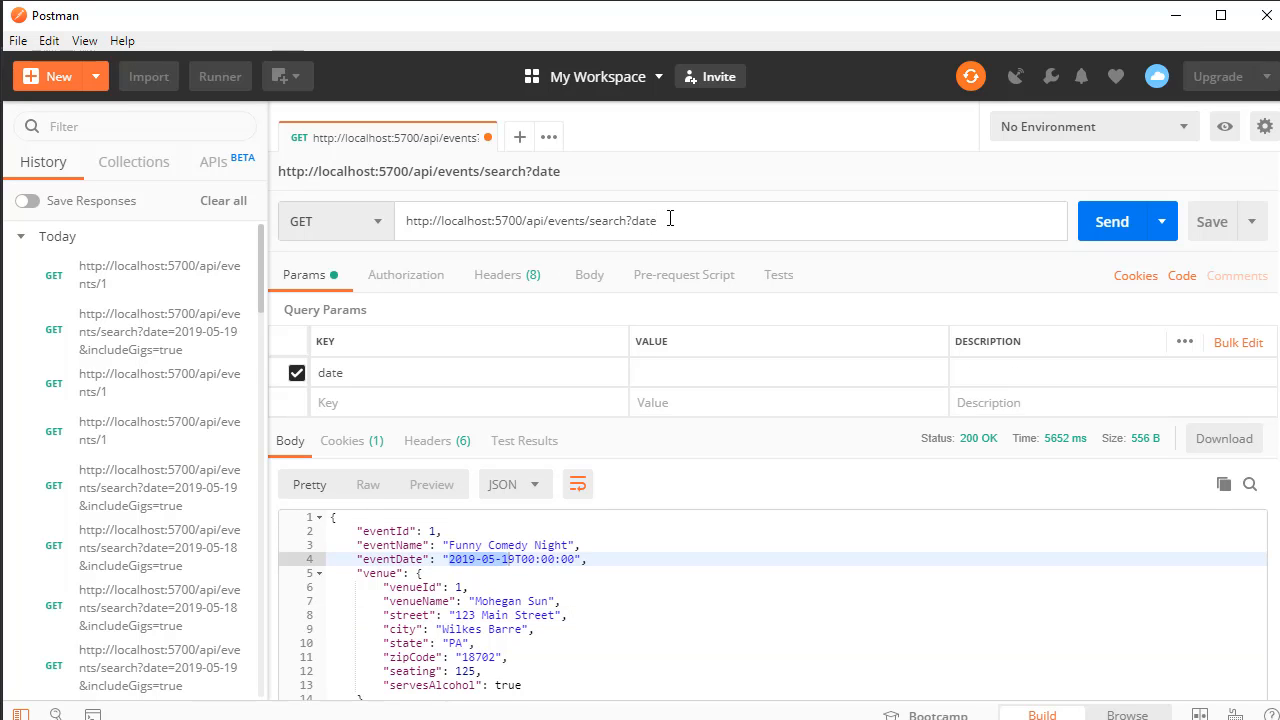
{"action": "type", "text": "="}
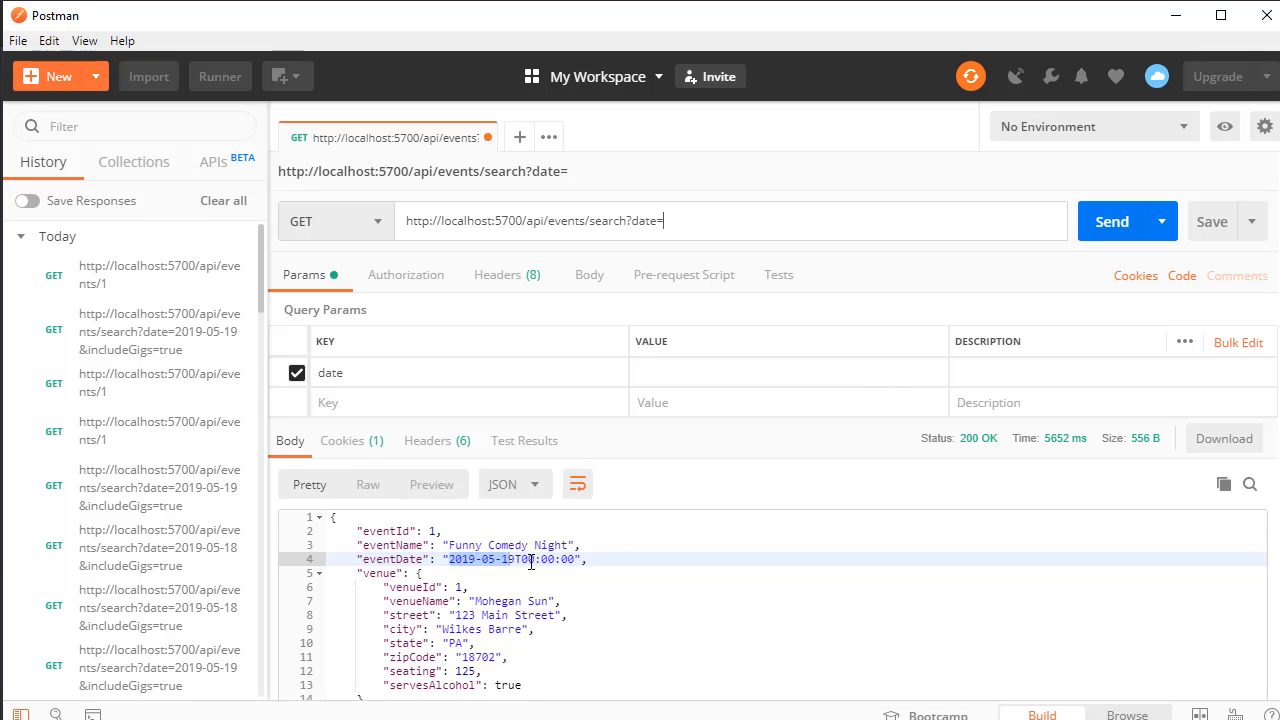
{"action": "type", "text": "2019-05-19"}
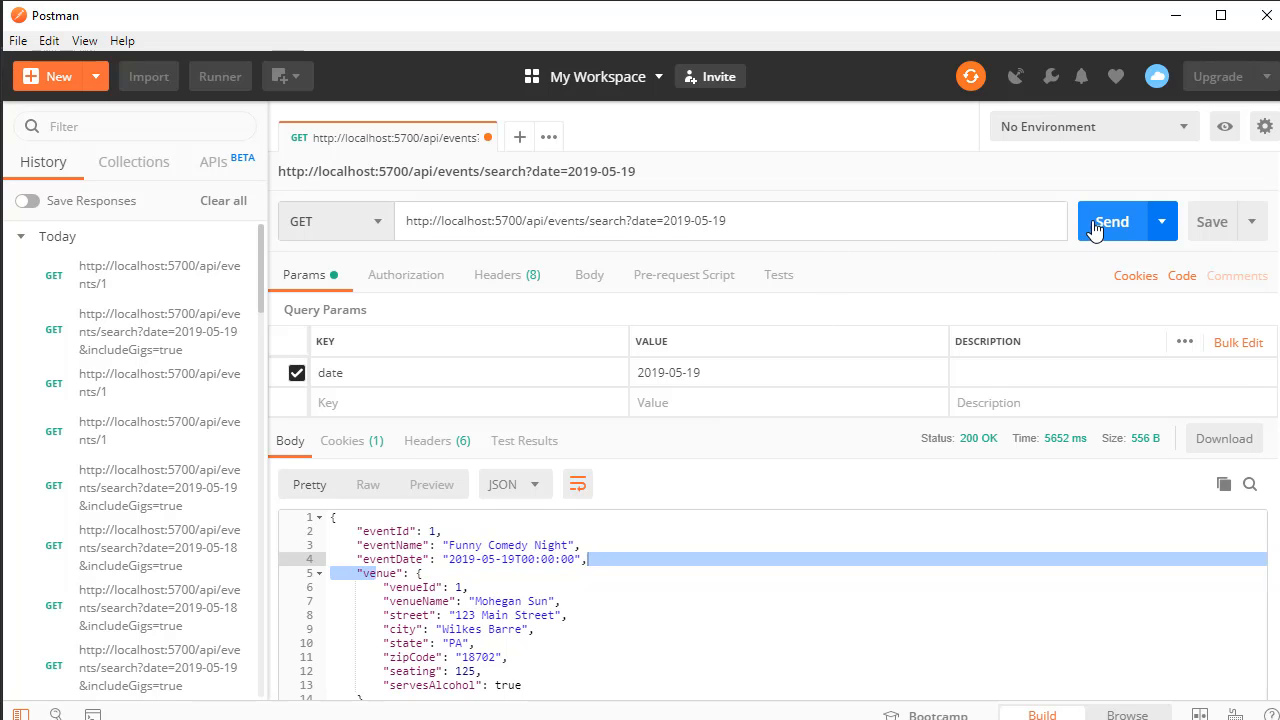
{"action": "left_click", "coordinate": [1113, 221]}
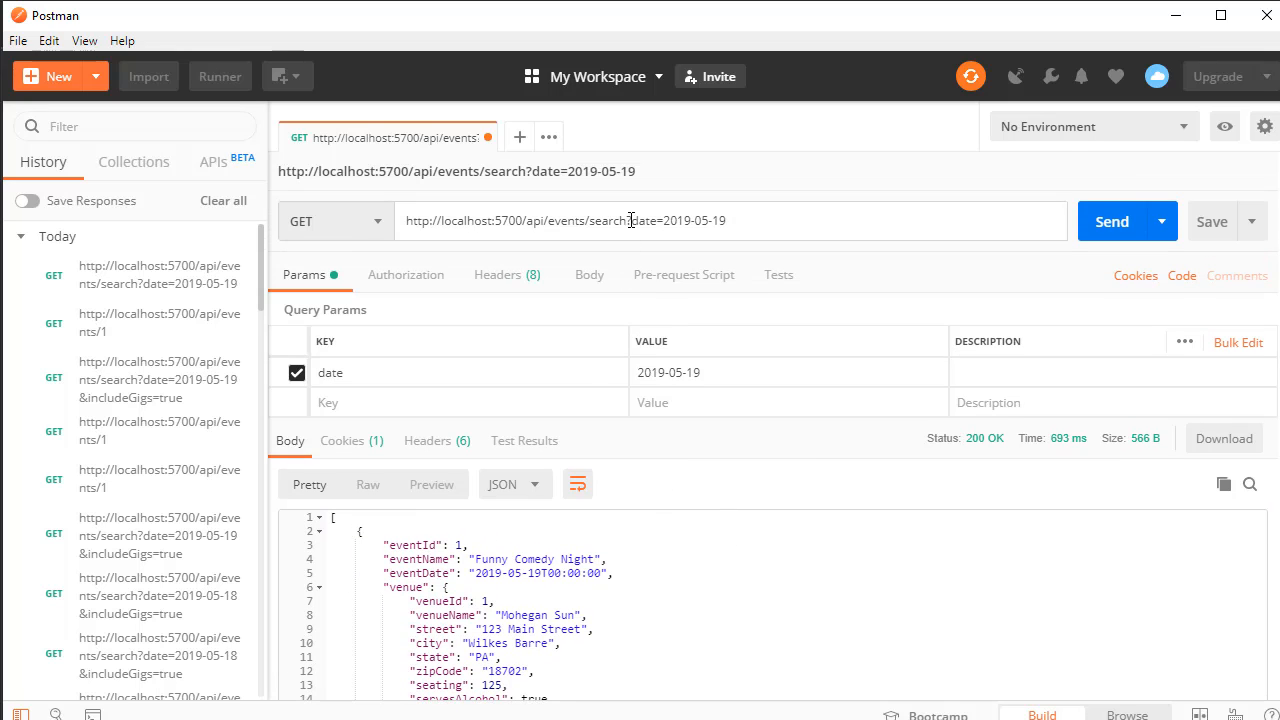
{"action": "left_click_drag", "start_coordinate": [630, 220], "coordinate": [719, 220]}
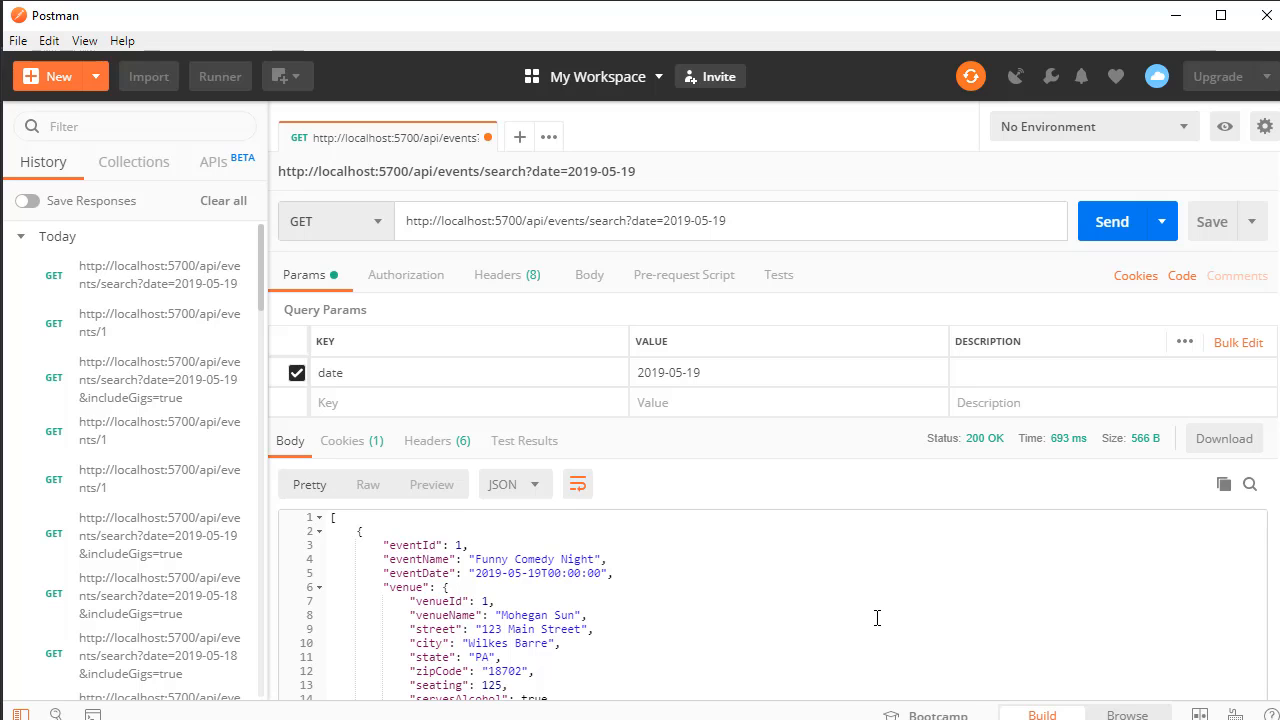
Step: Add &includeGigs=true to the date search, send it, and review the returned gigs
{"action": "type", "text": "&"}
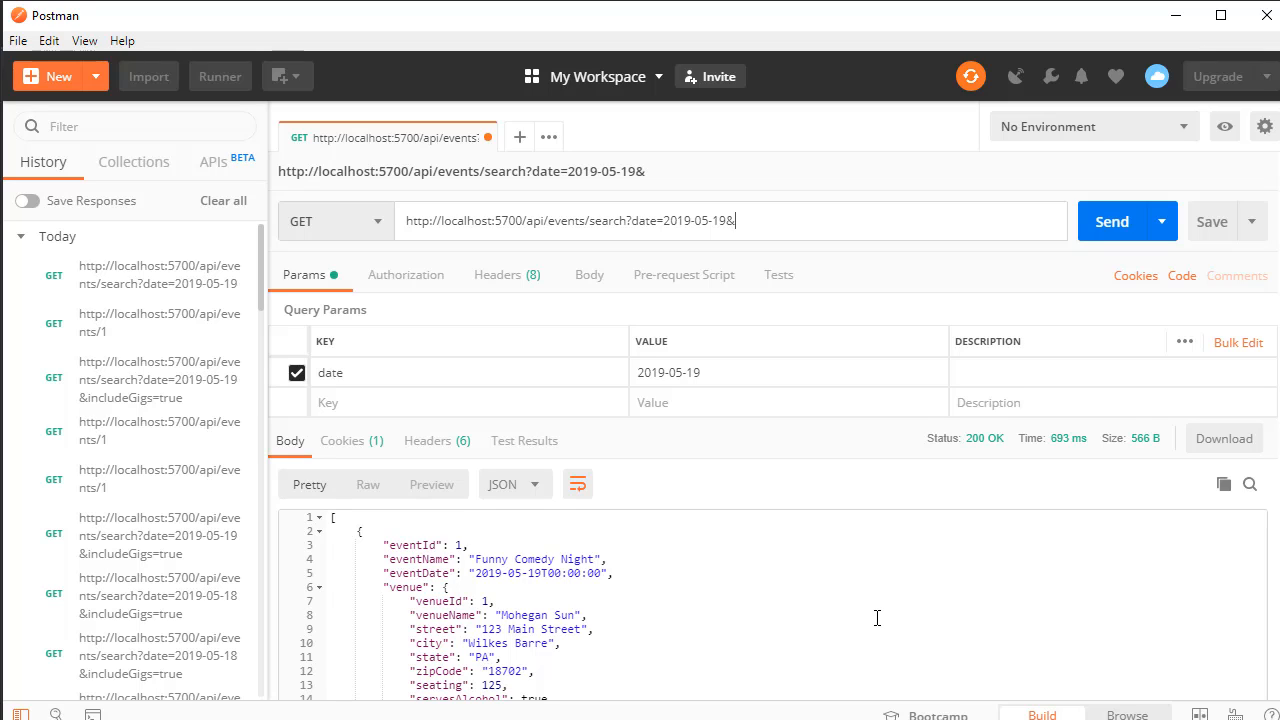
{"action": "type", "text": "includeGigs="}
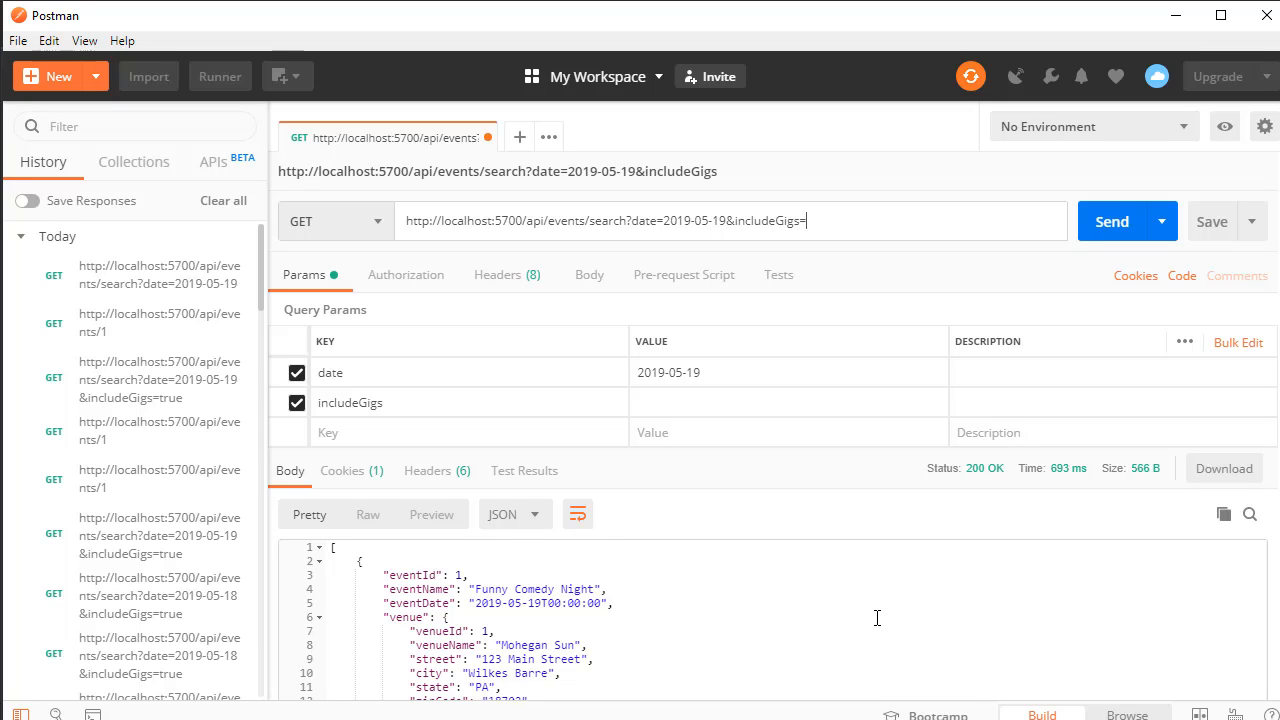
{"action": "type", "text": "true"}
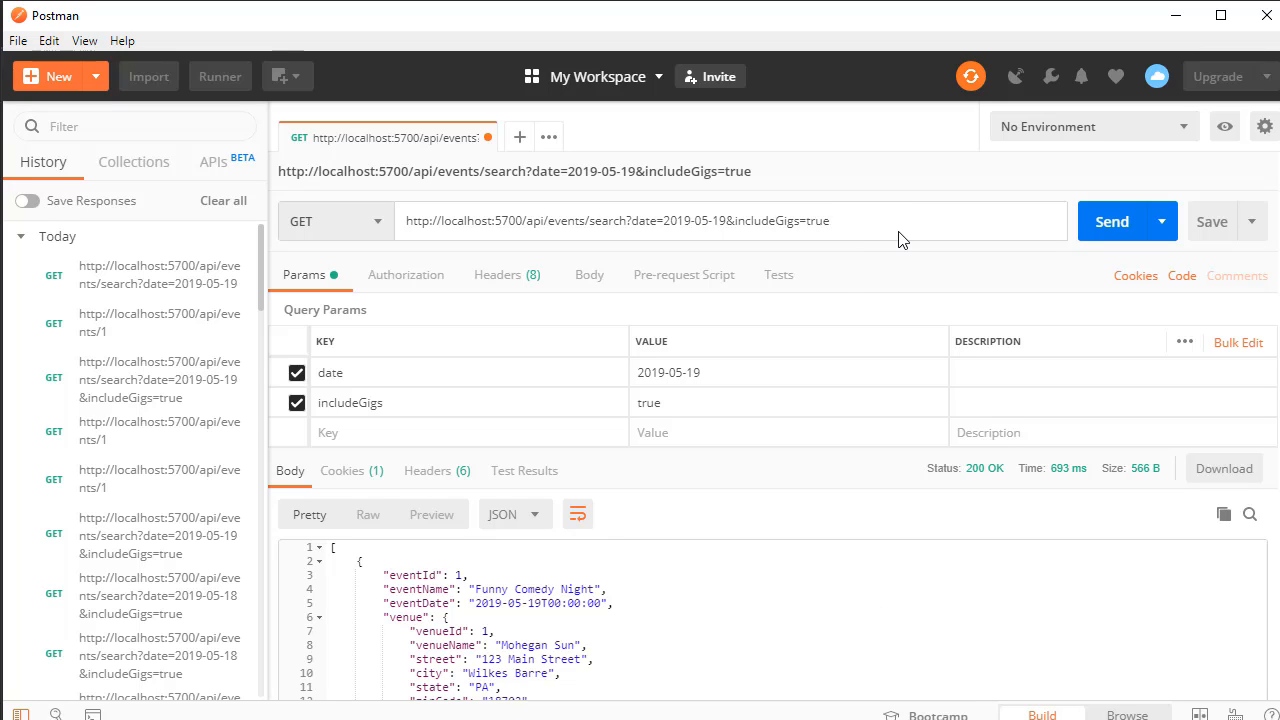
{"action": "double_click", "coordinate": [689, 220]}
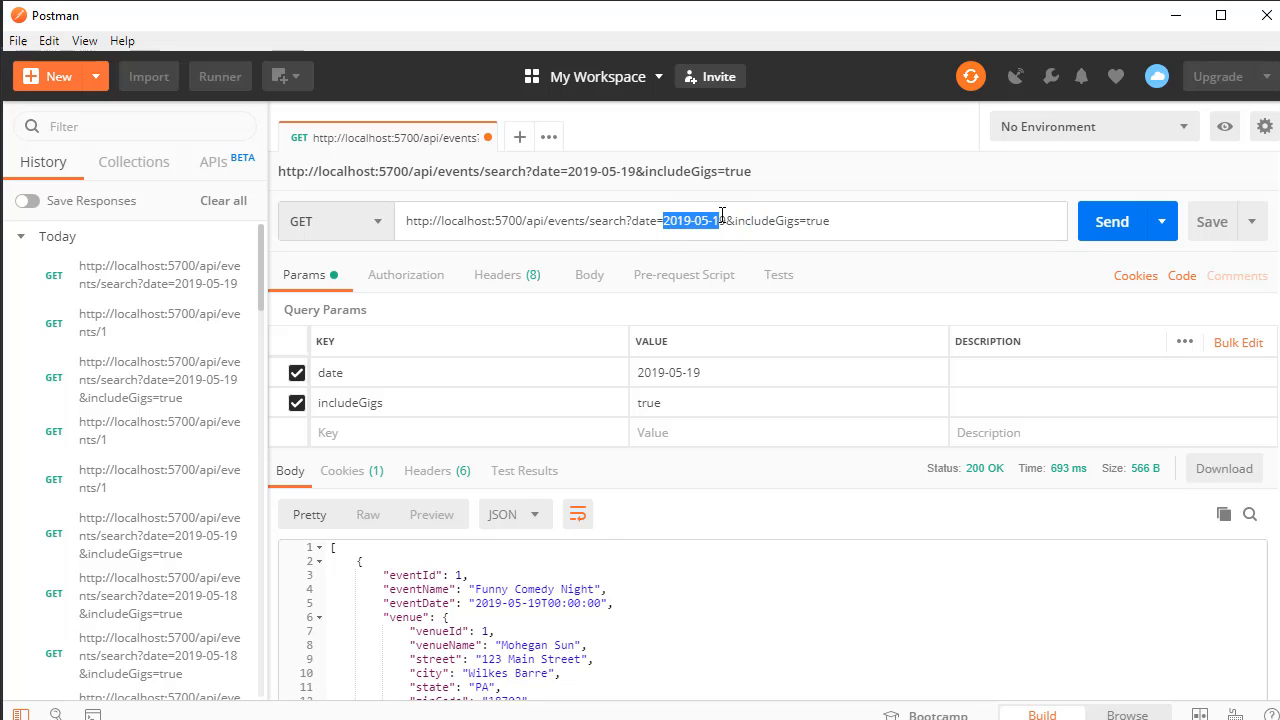
{"action": "left_click", "coordinate": [1111, 221]}
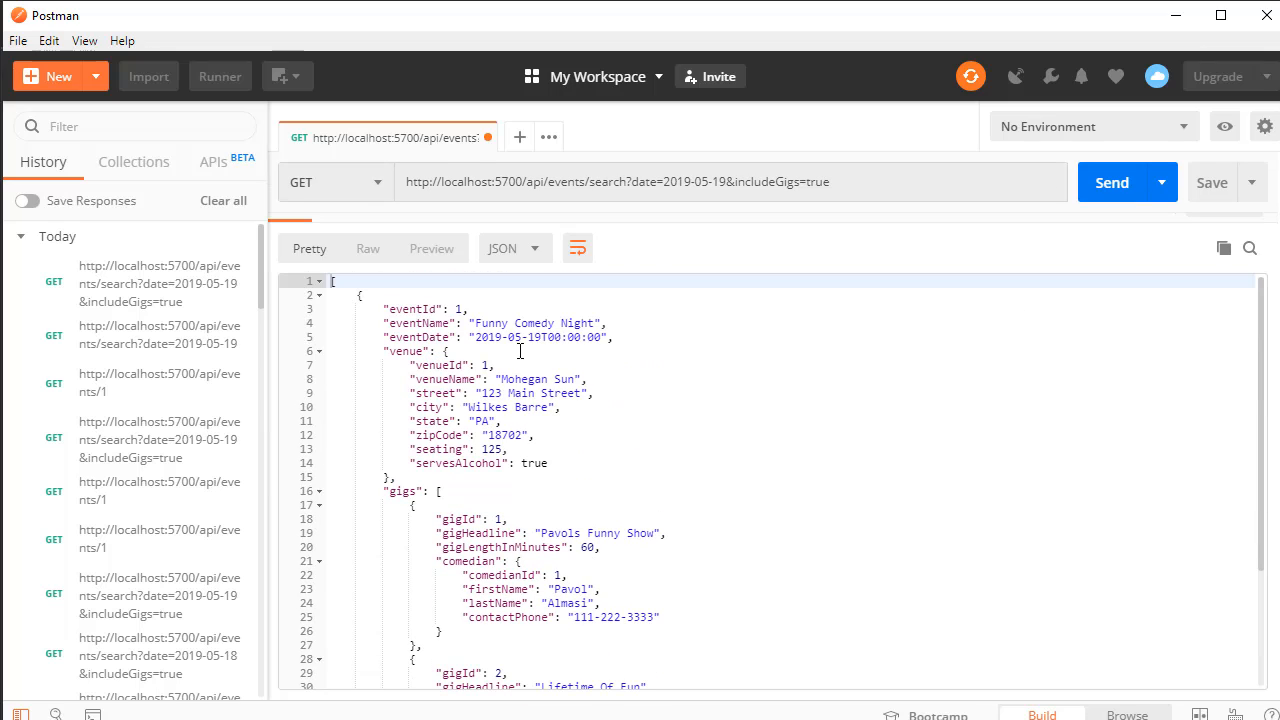
{"action": "scroll", "scroll_direction": "down", "scroll_amount": 3}
{"action": "type", "text": "8"}
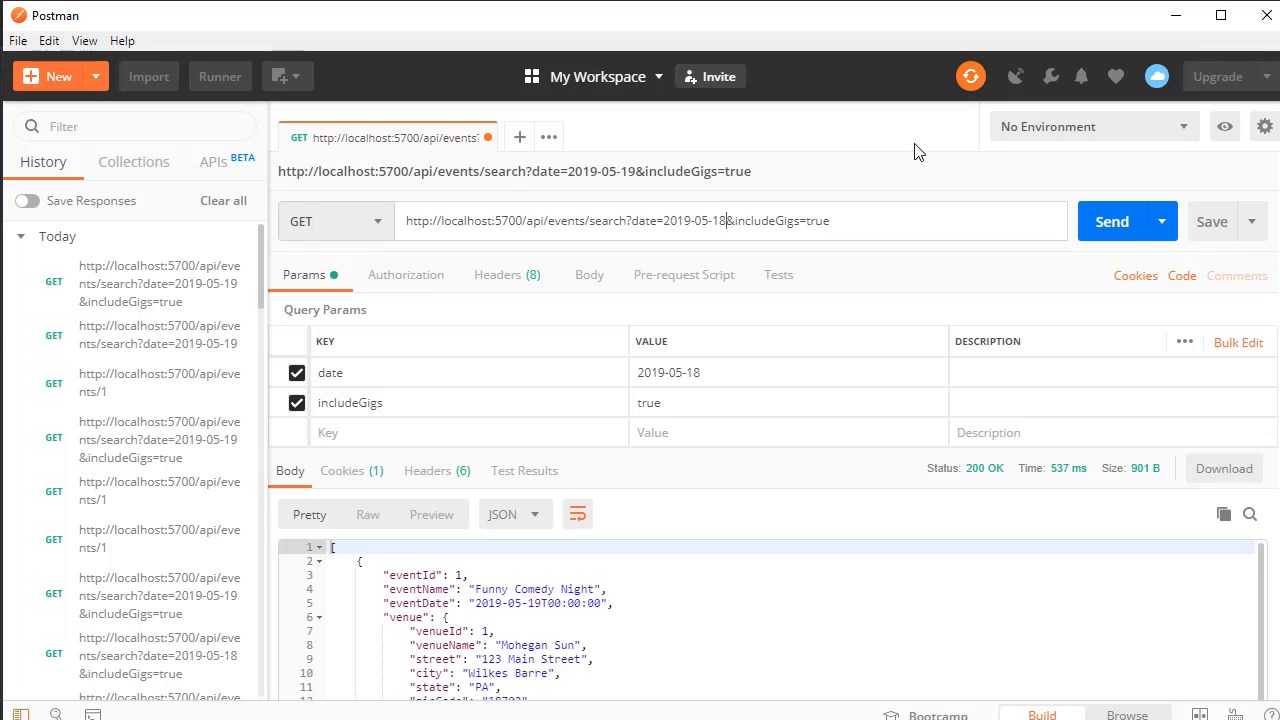
Step: Send the search for 2019-05-18 and confirm it returns 404 Not Found
{"action": "left_click", "coordinate": [1111, 221]}
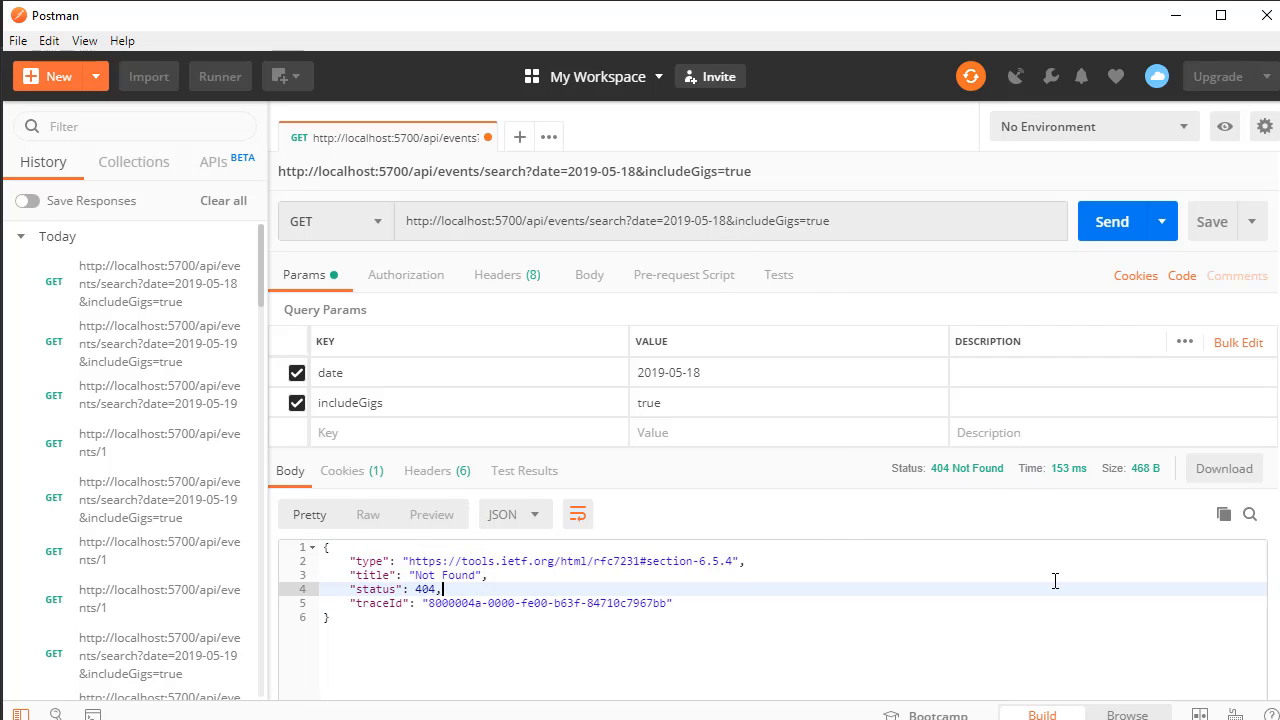
{"action": "mouse_move", "coordinate": [1193, 487]}
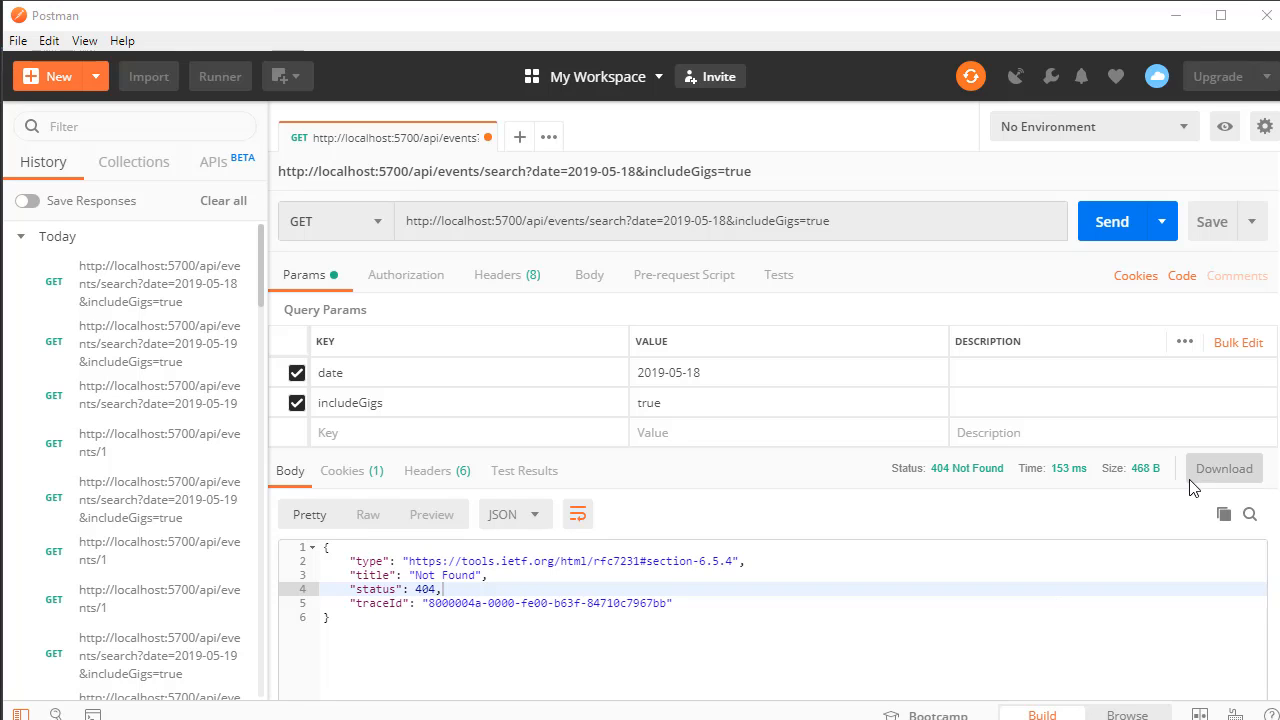
{"action": "mouse_move", "coordinate": [863, 218]}
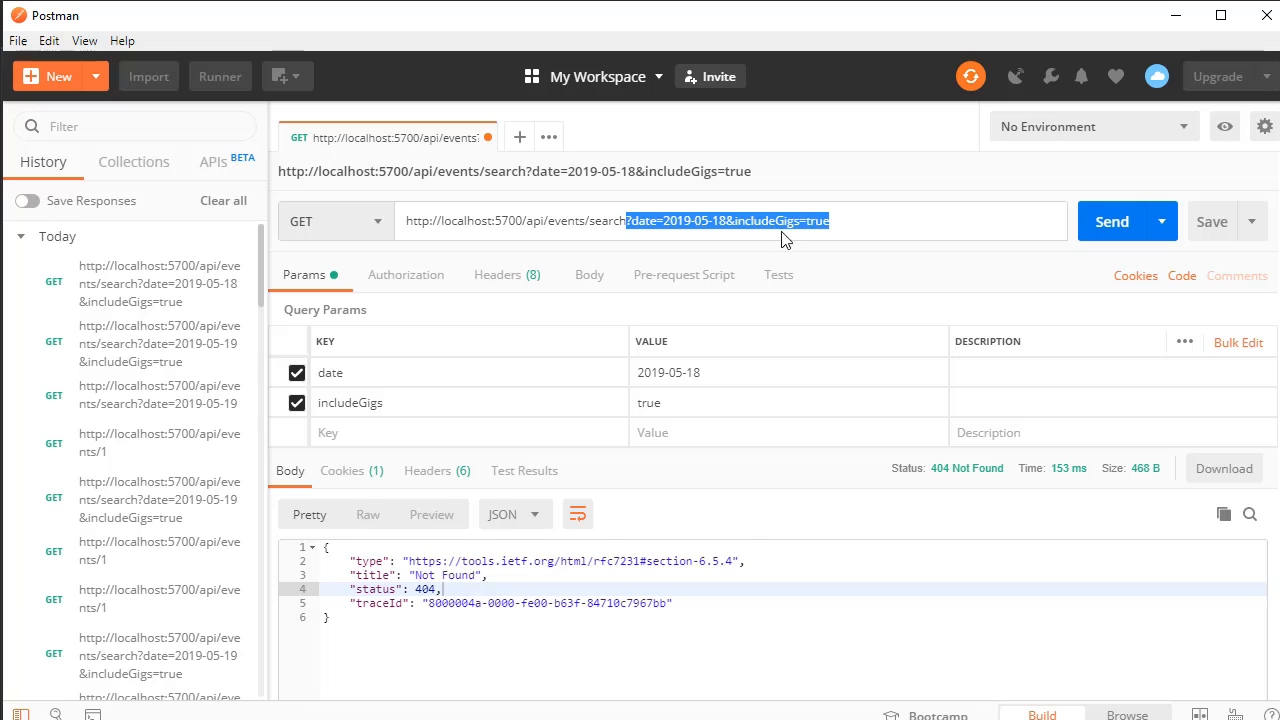
{"action": "left_click", "coordinate": [842, 221]}
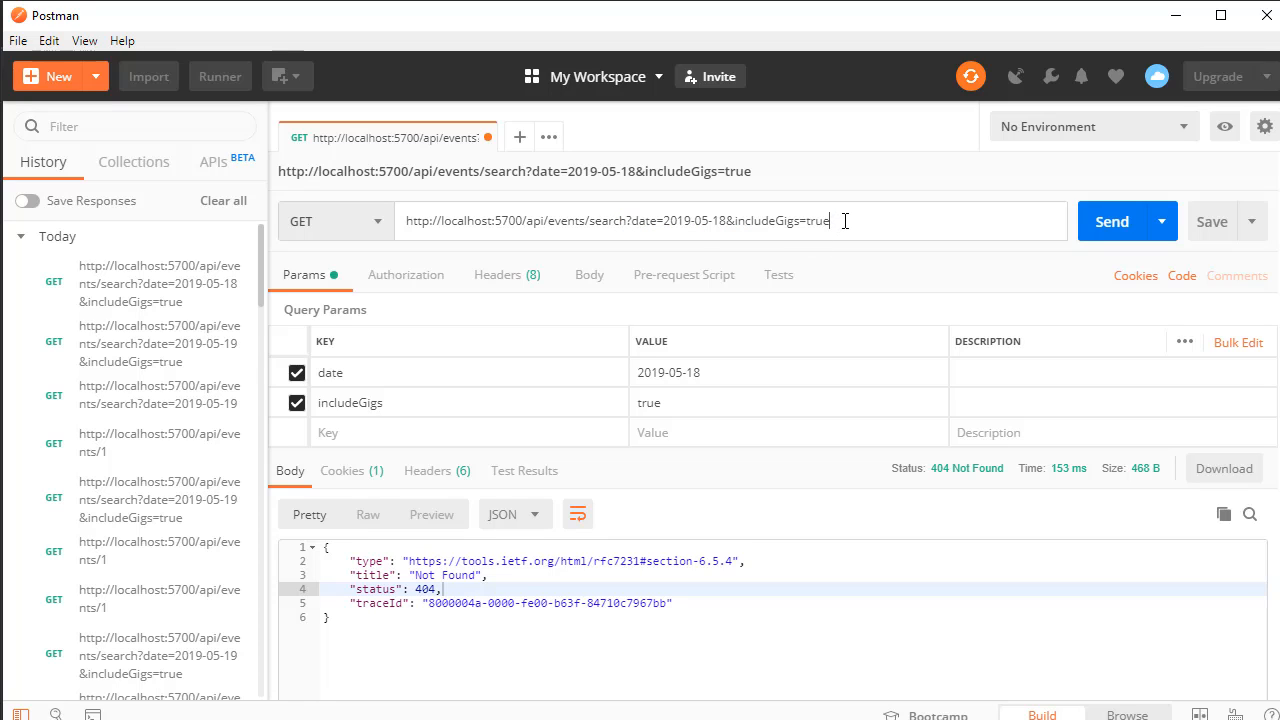